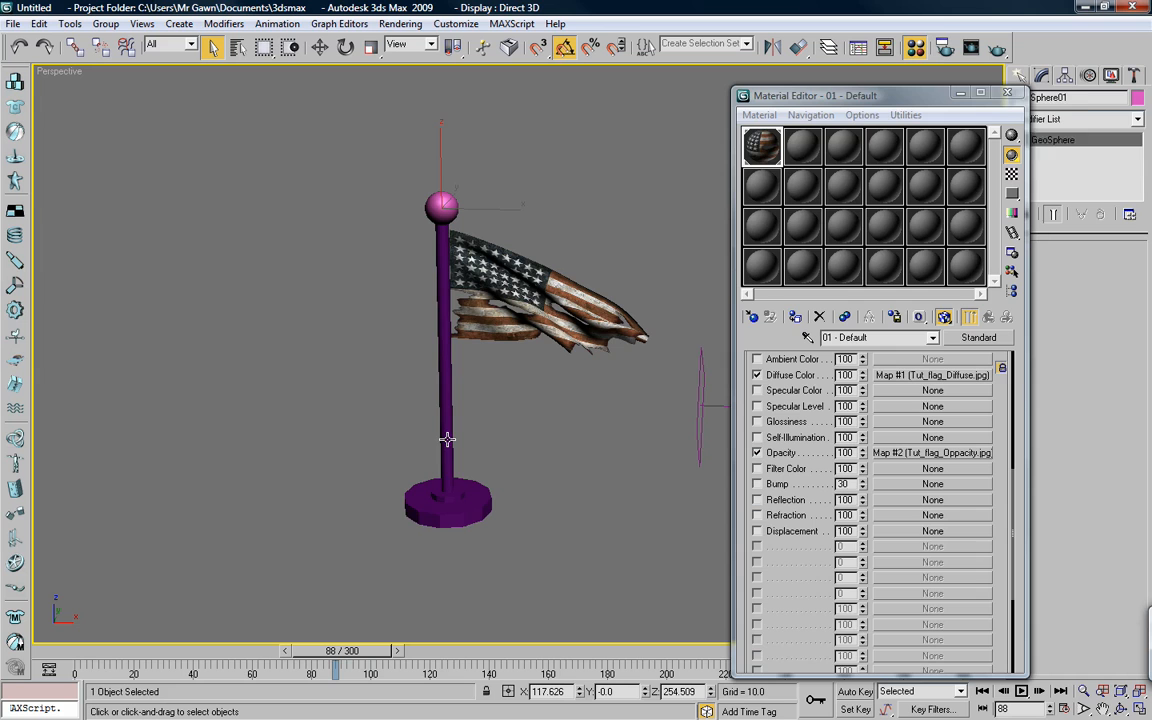
# - Assign an unused material to the flagpole and set its diffuse colour to light grey
pyautogui.click(804, 146)
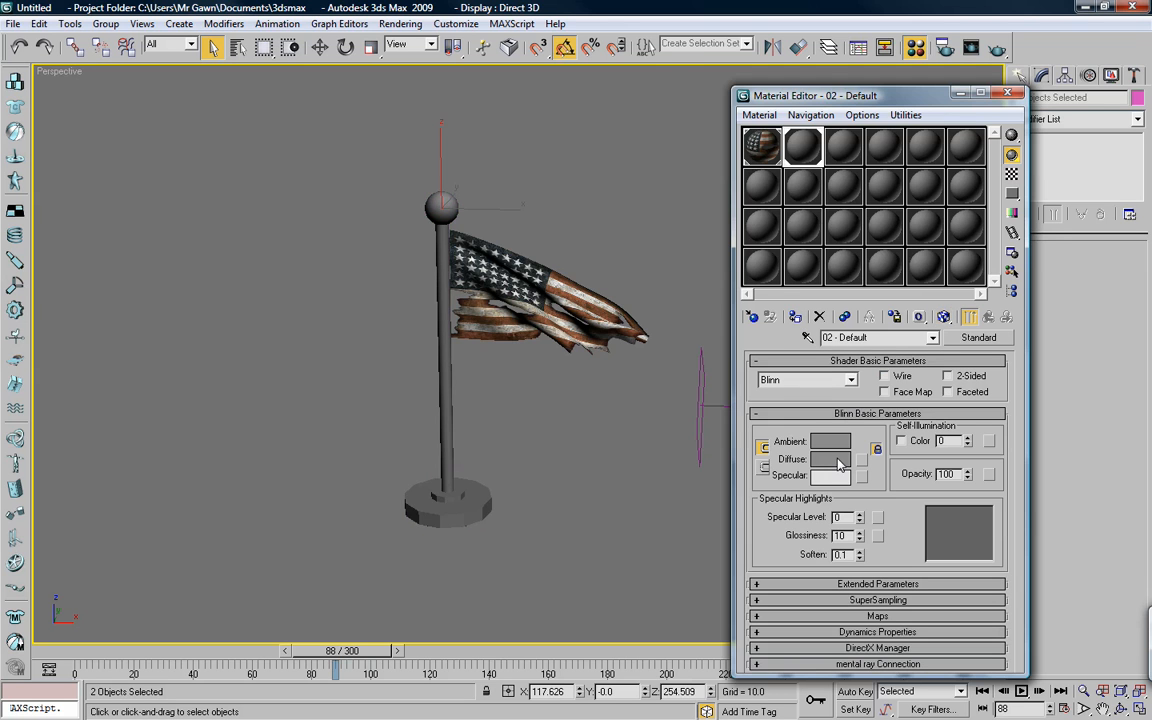
pyautogui.click(832, 458)
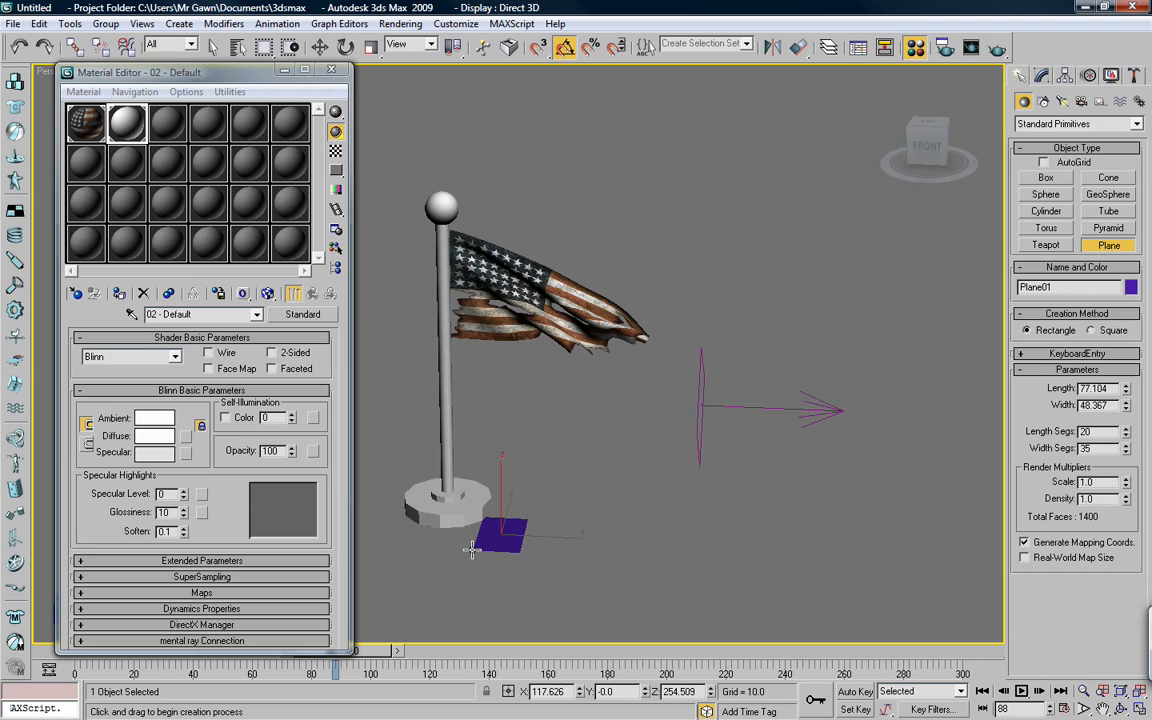
pyautogui.moveTo(584, 410)
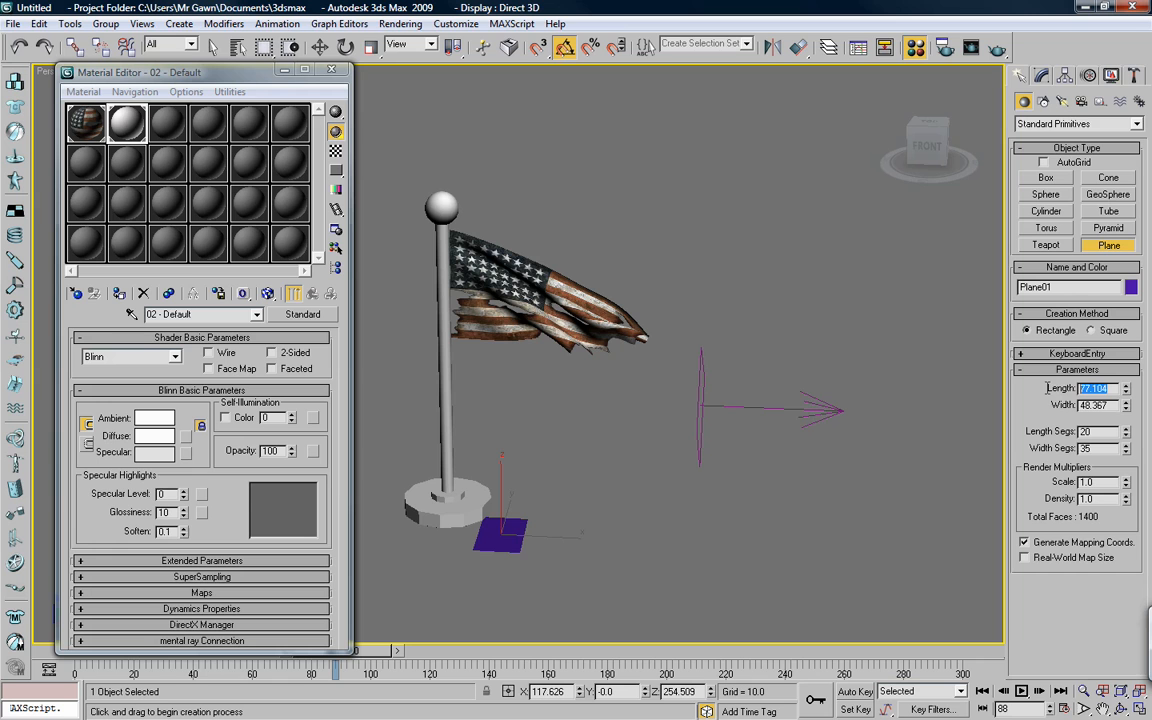
# - Size the ground plane to 10000 and assign it material slot 03
pyautogui.write('10000')
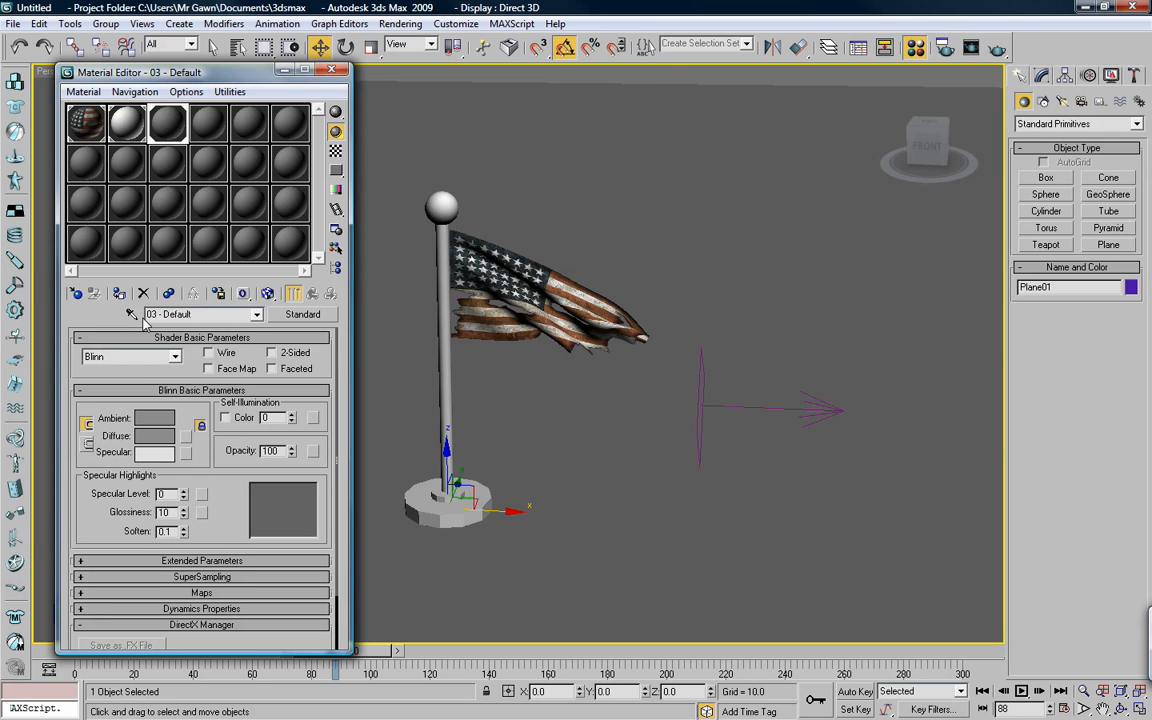
pyautogui.click(156, 436)
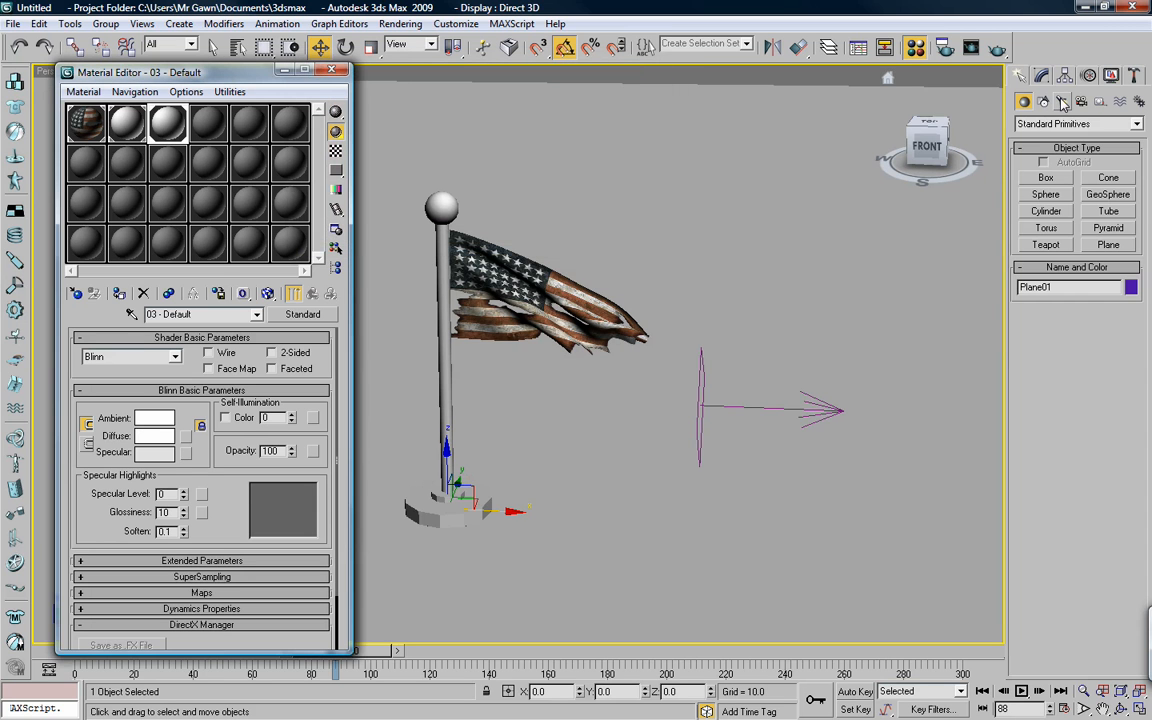
# - Add a Standard Skylight near the flagpole base and run a quick render
pyautogui.click(1062, 102)
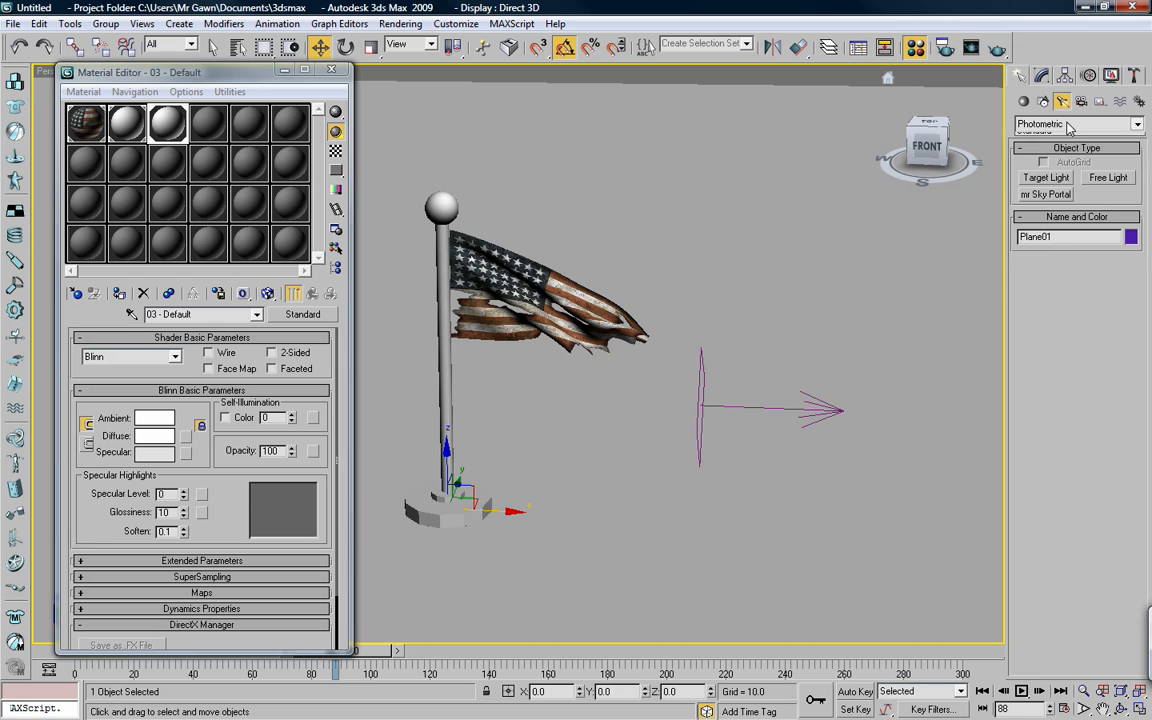
pyautogui.click(1136, 124)
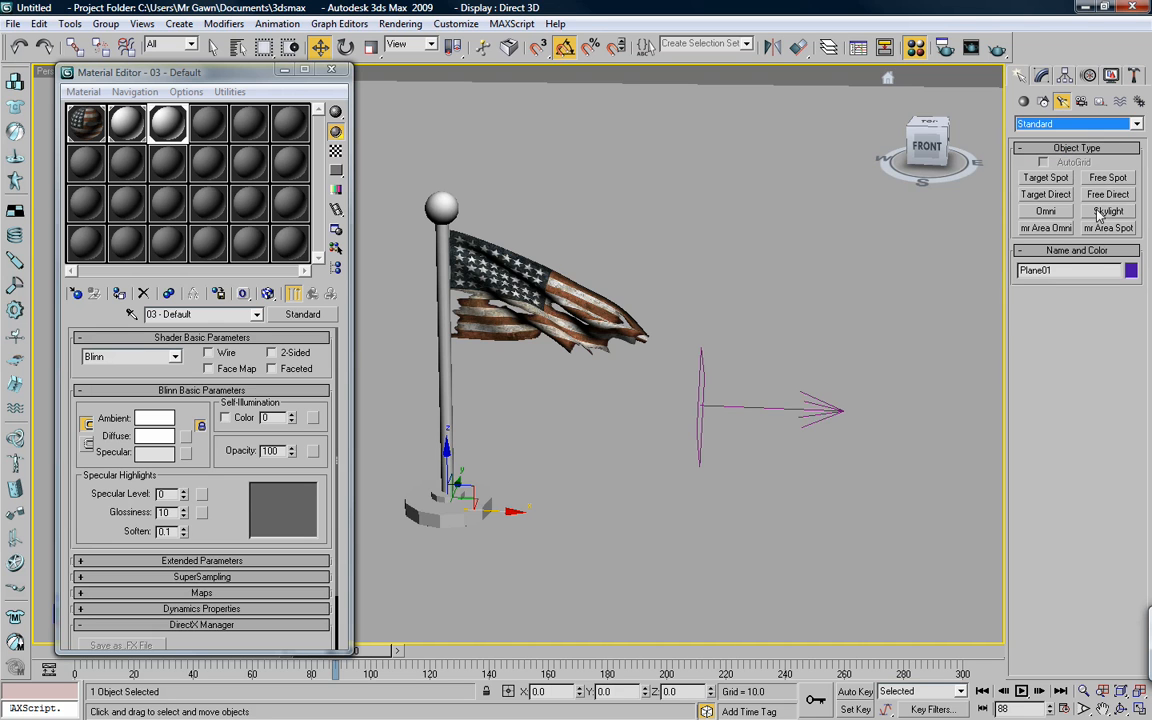
pyautogui.click(1108, 212)
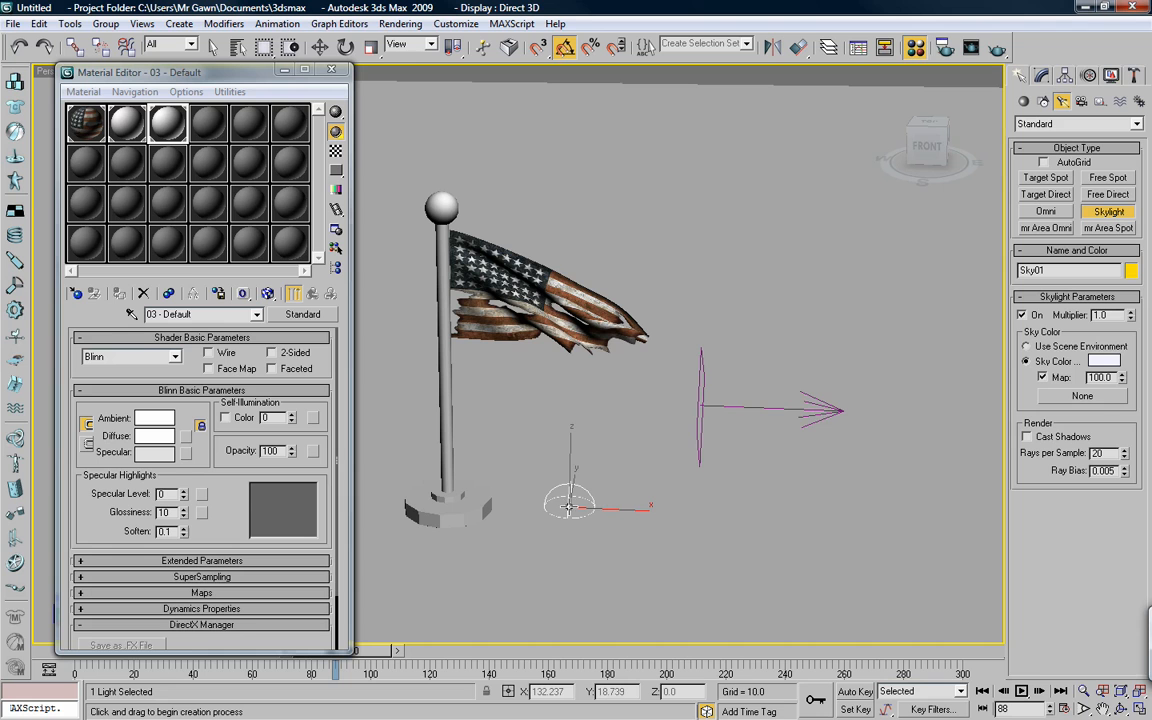
pyautogui.moveTo(624, 376)
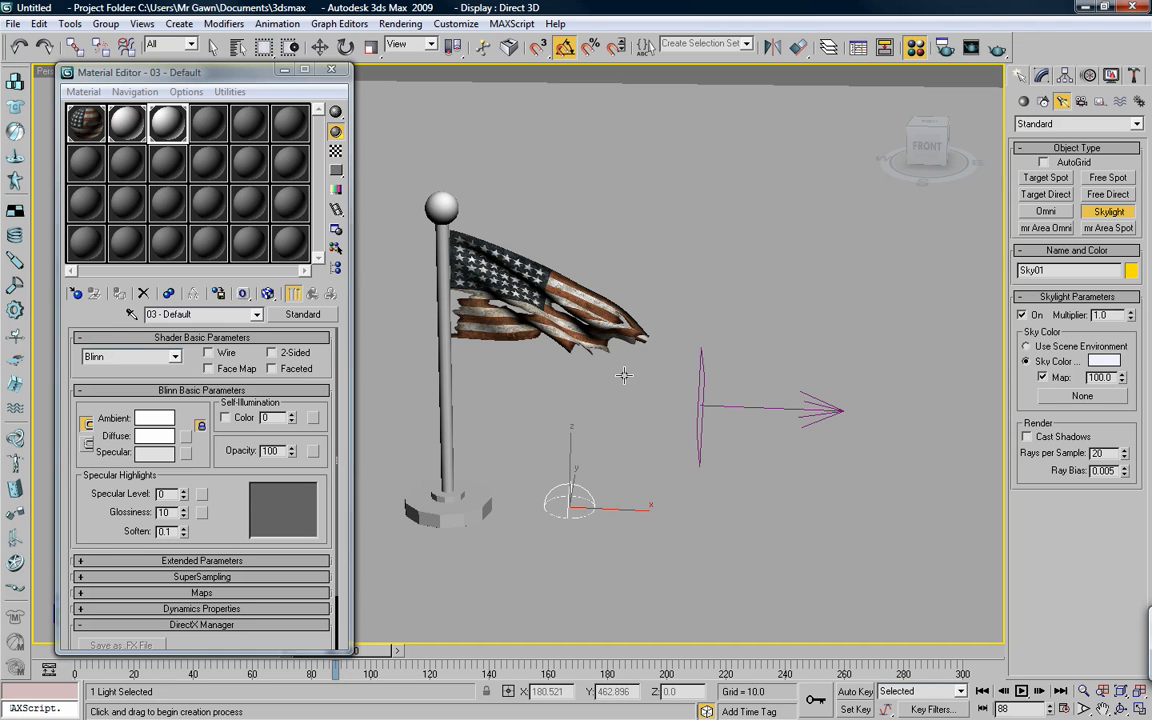
pyautogui.click(996, 48)
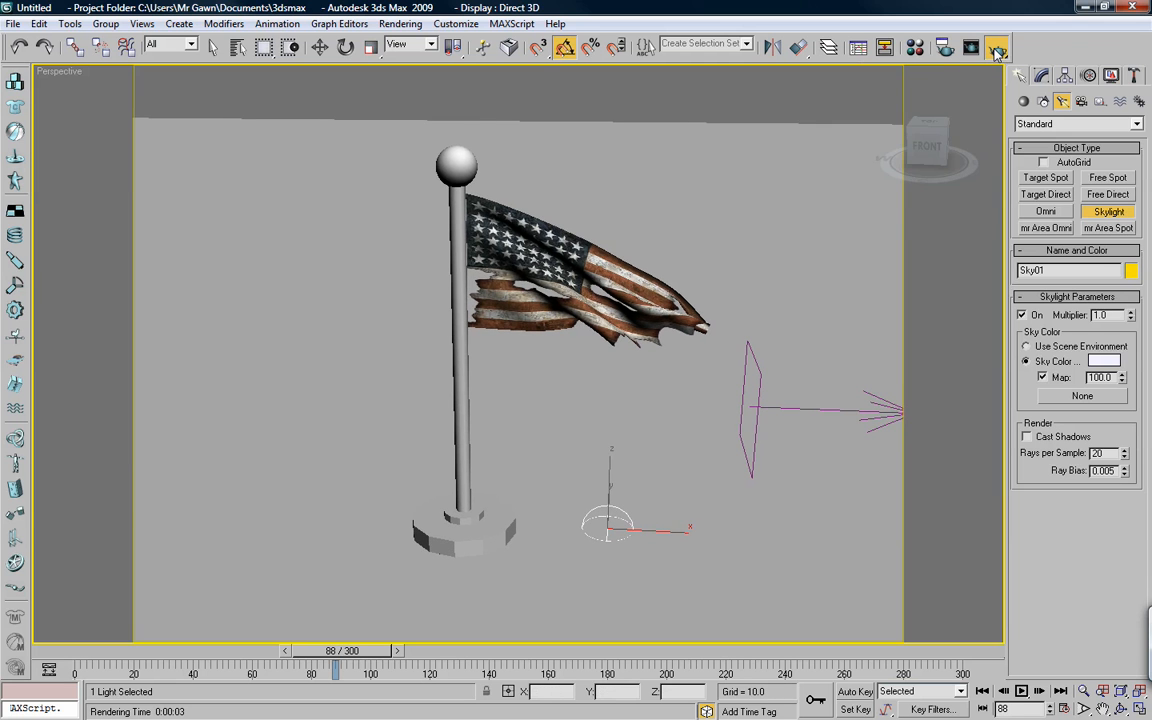
pyautogui.click(996, 48)
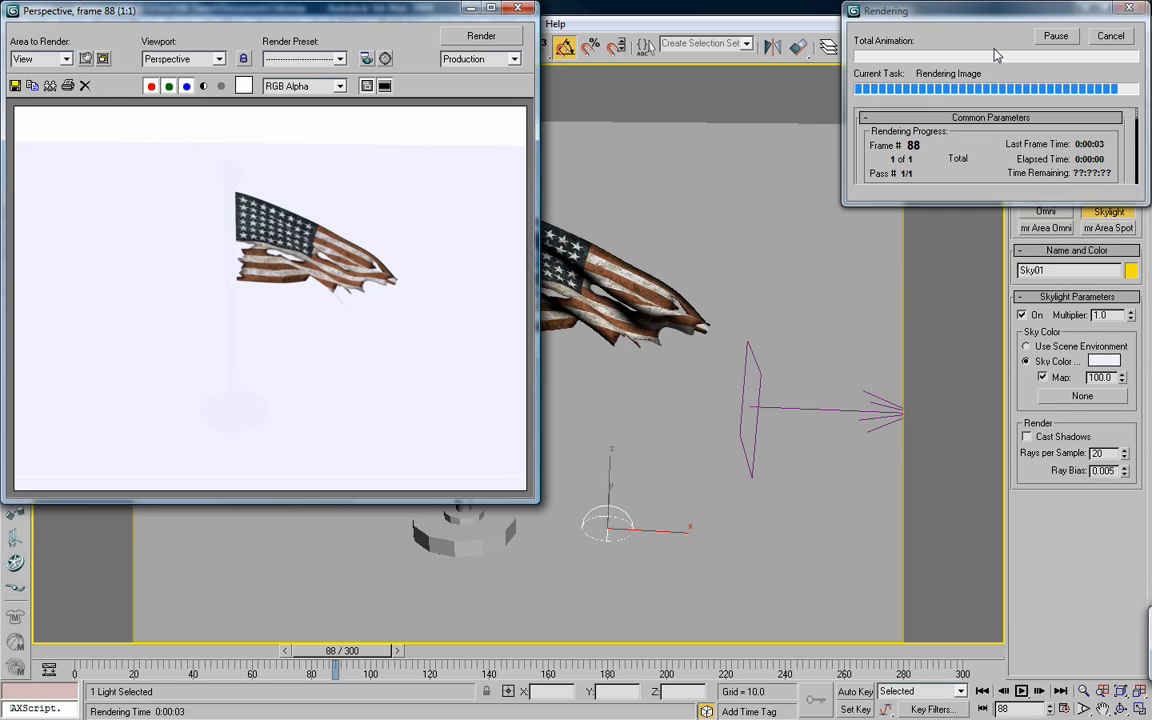
pyautogui.click(1110, 36)
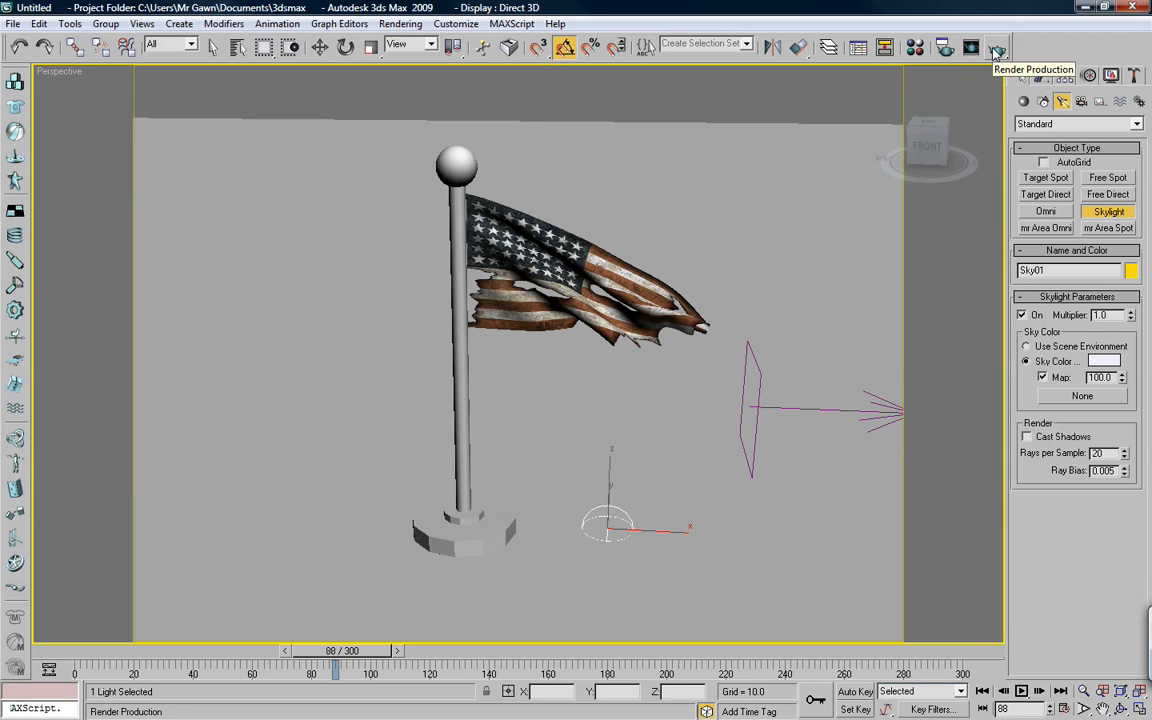
pyautogui.click(970, 48)
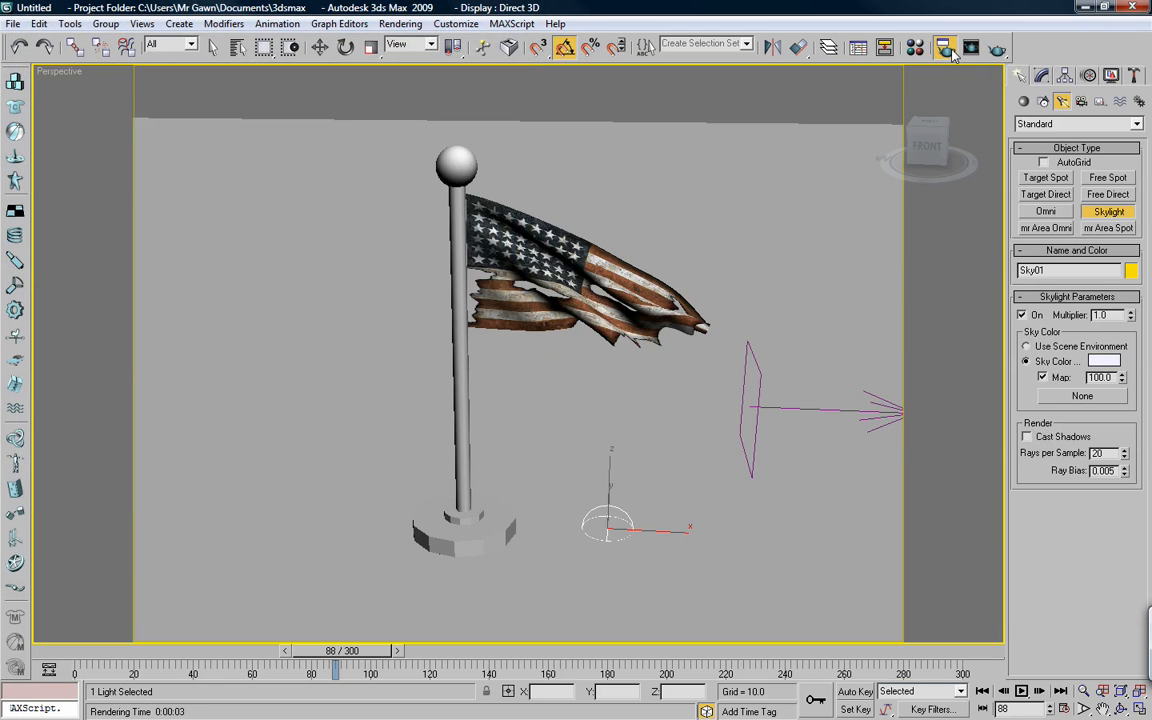
# - Enable Cast Shadows on the skylight in Render Setup, render, and show advanced lighting choices
pyautogui.click(944, 48)
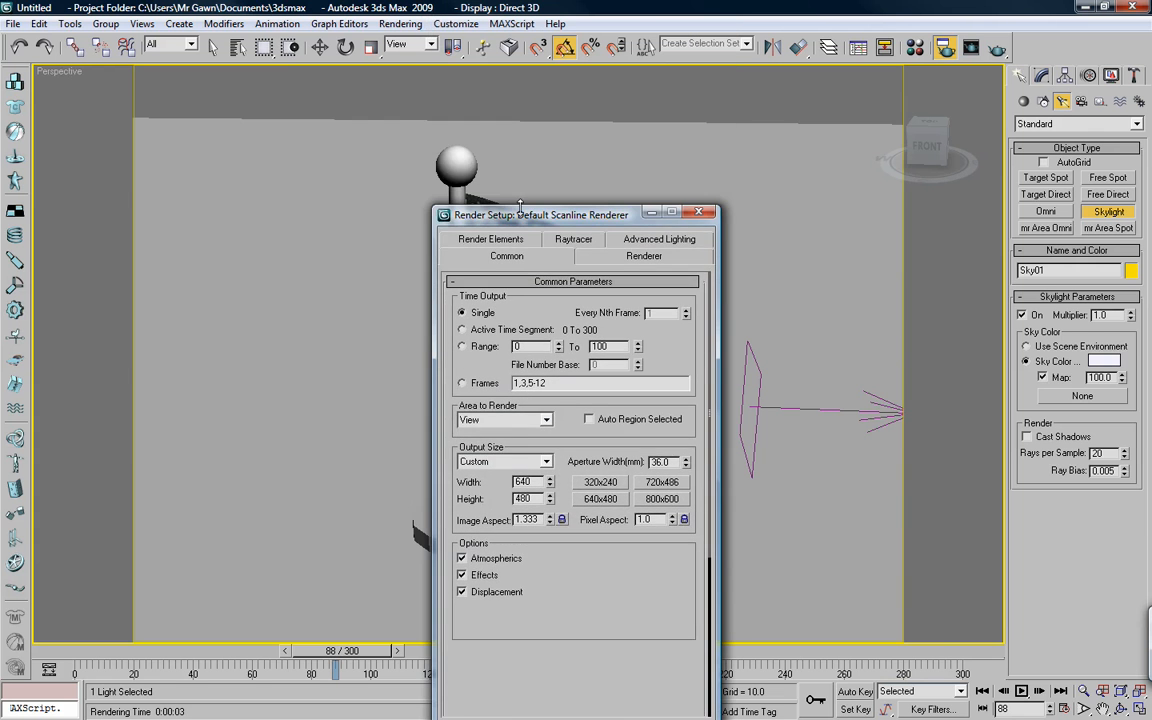
pyautogui.moveTo(540, 216); pyautogui.dragTo(150, 88)
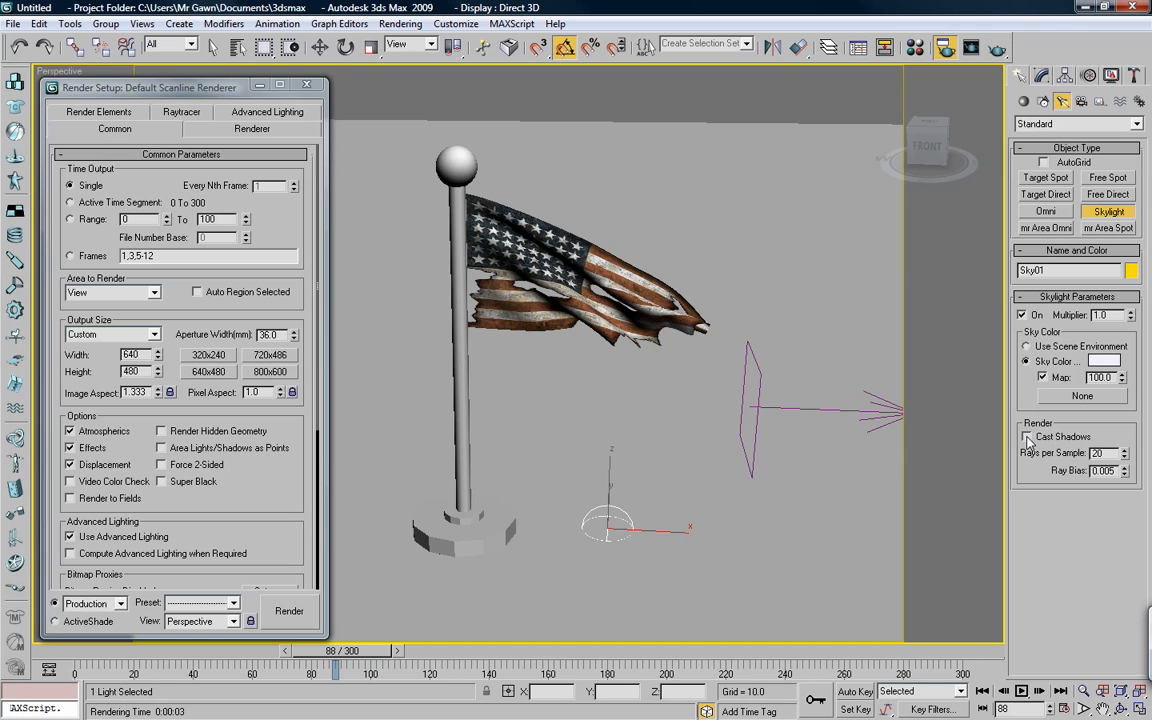
pyautogui.click(1024, 436)
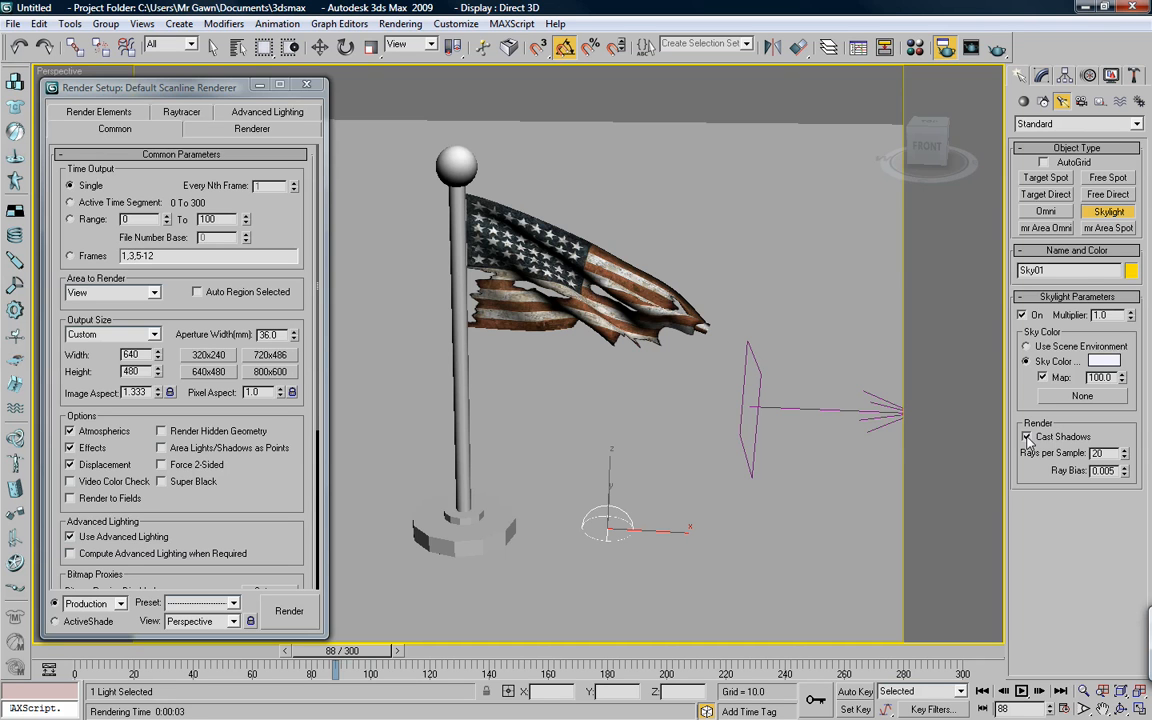
pyautogui.click(288, 612)
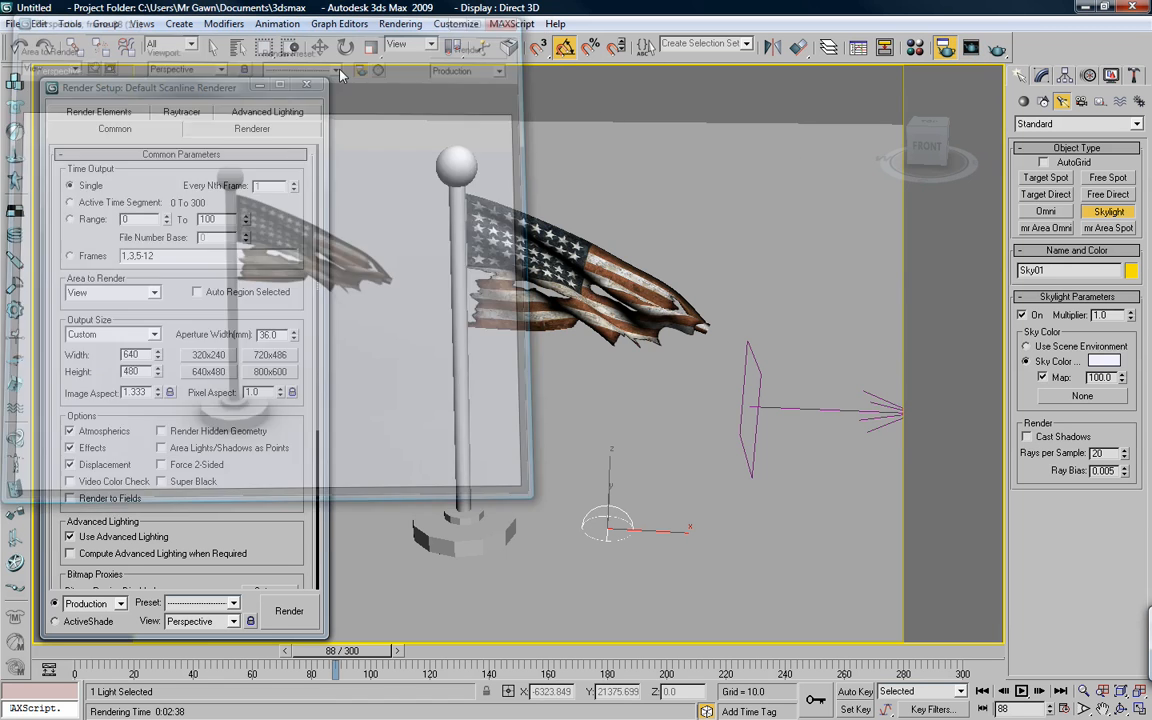
pyautogui.click(252, 112)
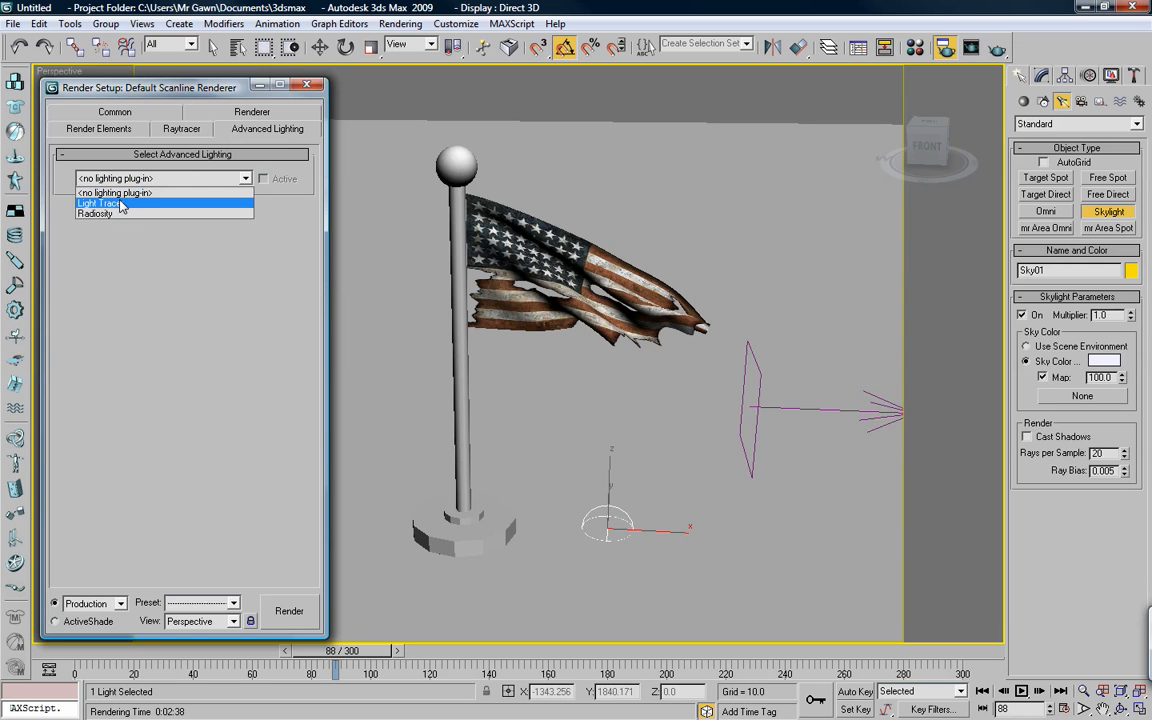
# - Choose Light Tracer for advanced lighting, render frame 88, then close Render Setup
pyautogui.click(98, 204)
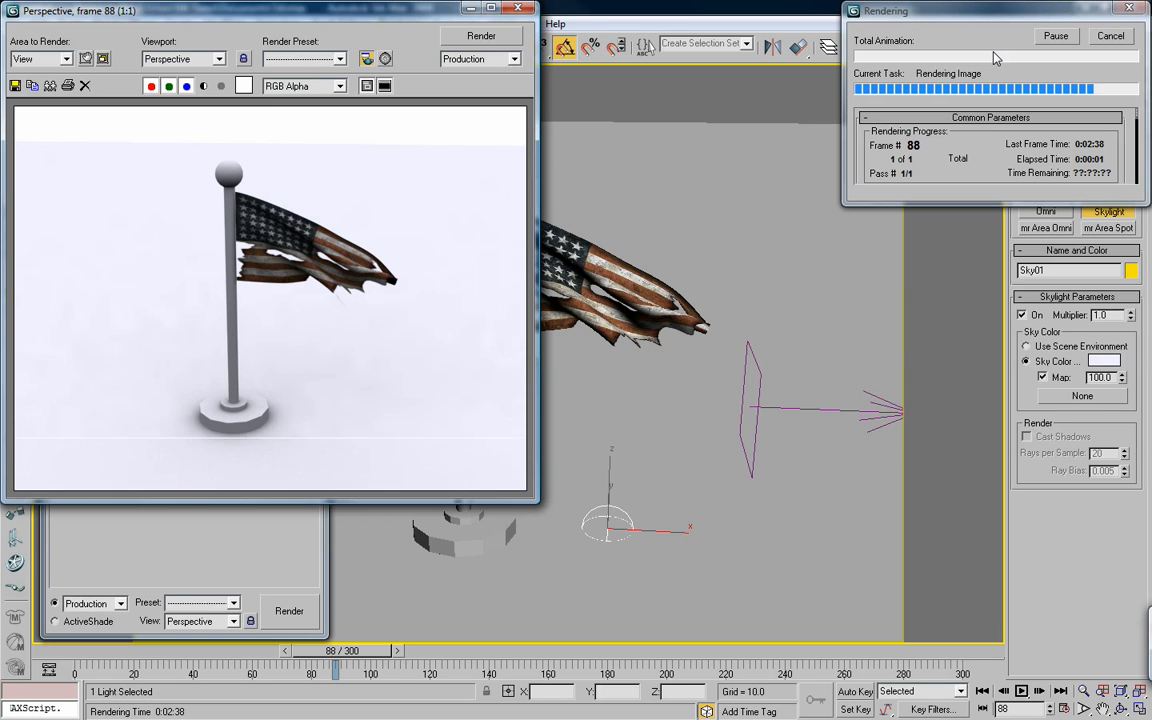
pyautogui.click(1110, 36)
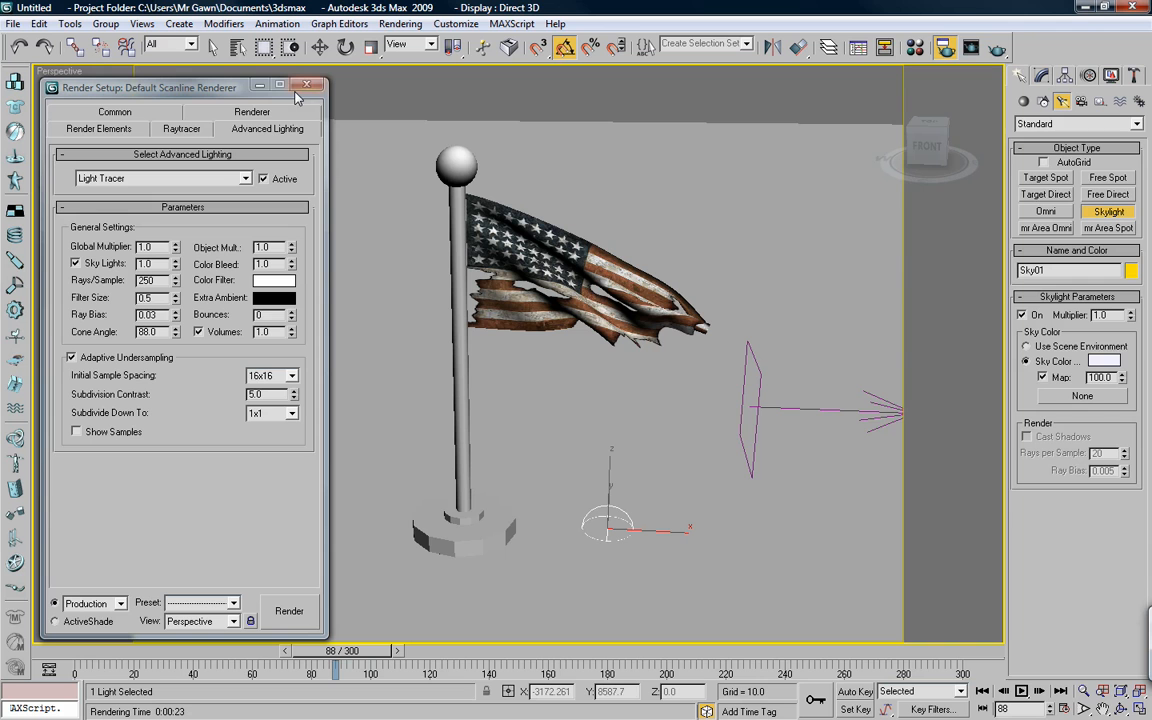
pyautogui.moveTo(308, 88)
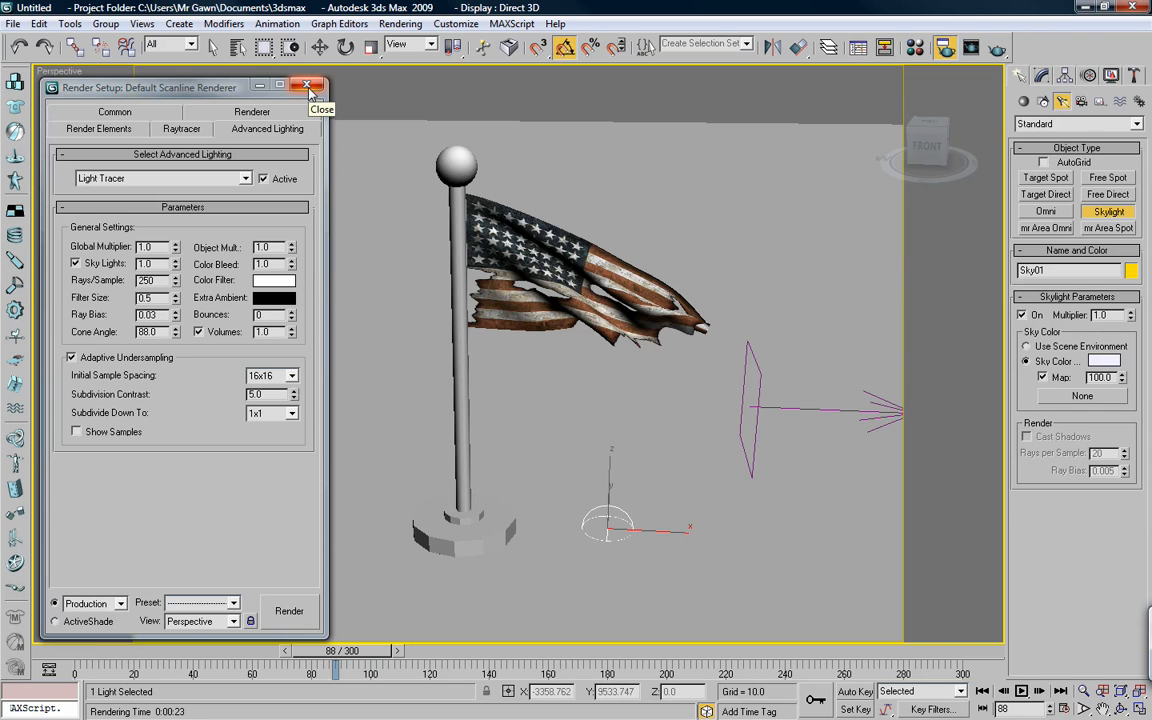
pyautogui.click(308, 86)
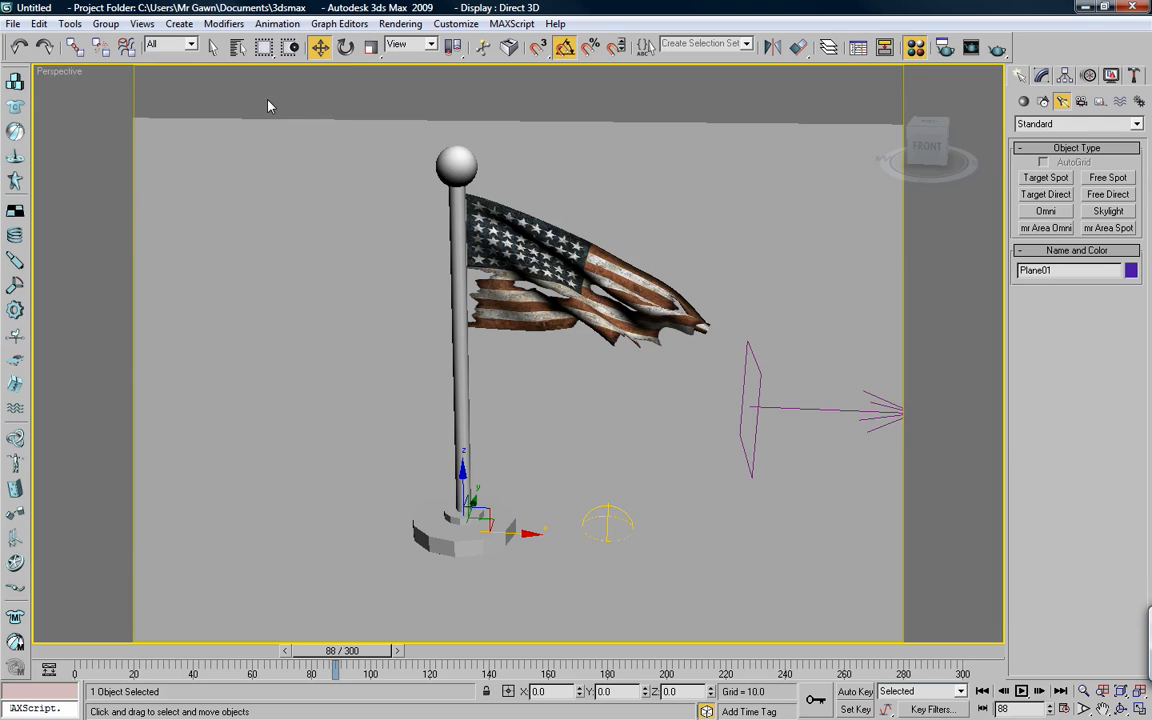
# - Change the ground plane's material slot 03 from Standard to Matte/Shadow
pyautogui.click(564, 48)
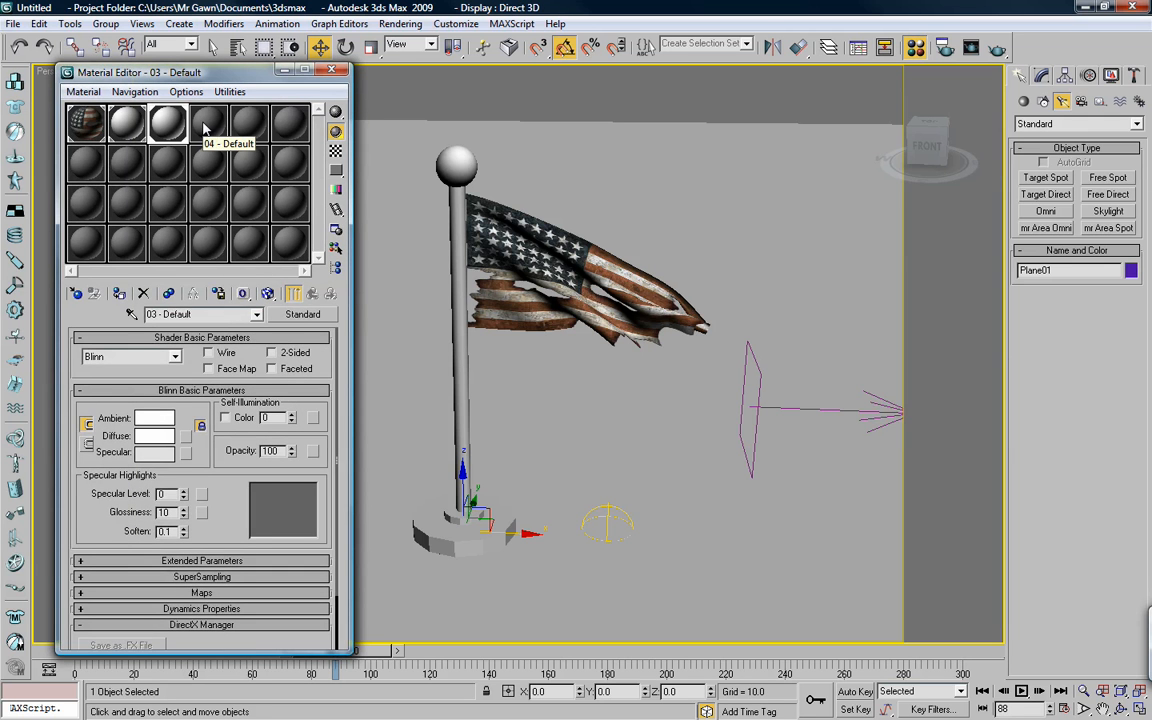
pyautogui.click(302, 314)
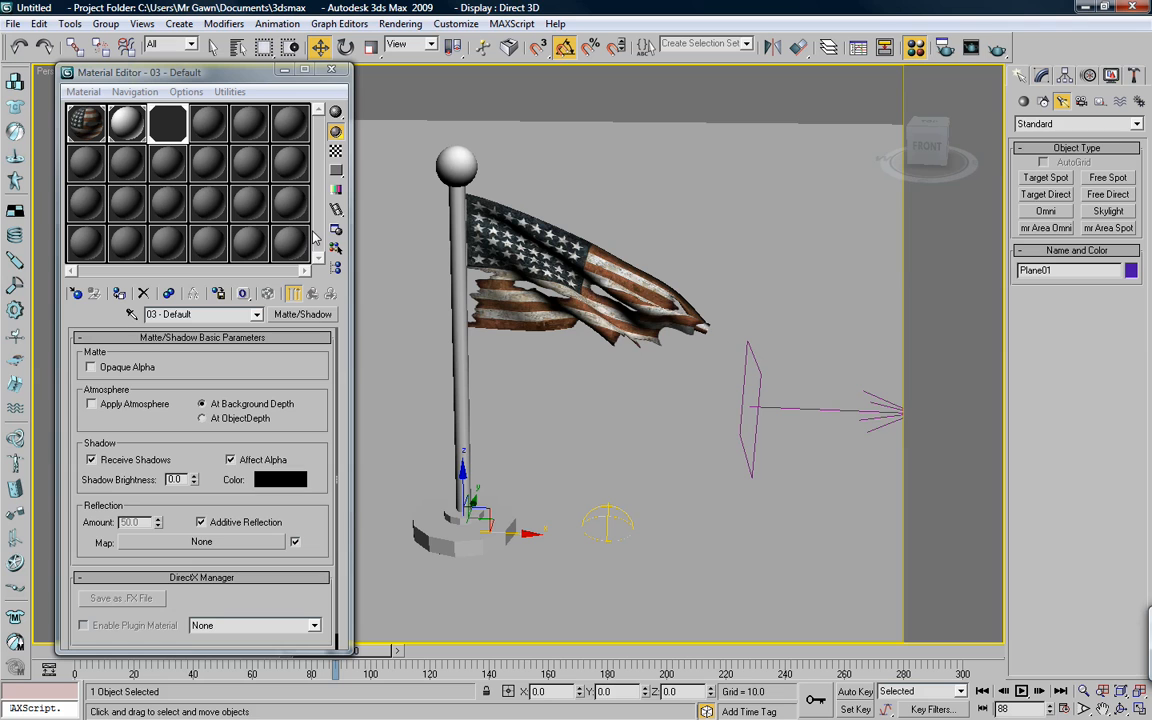
pyautogui.moveTo(596, 120)
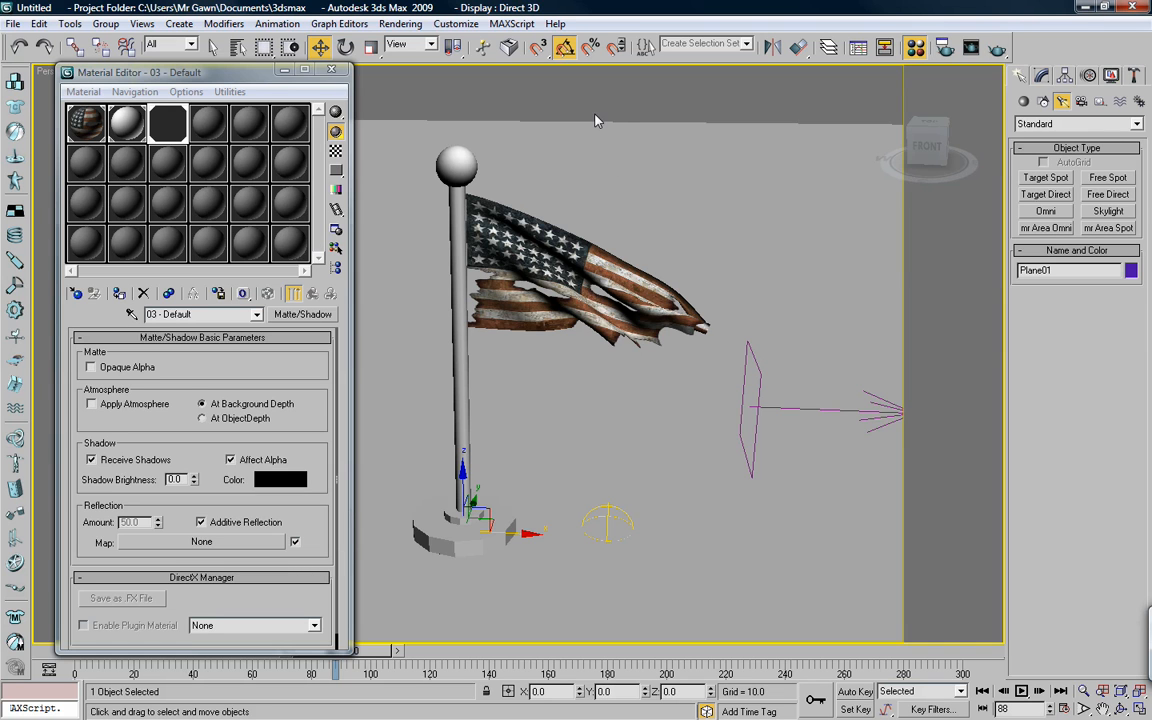
pyautogui.moveTo(604, 130)
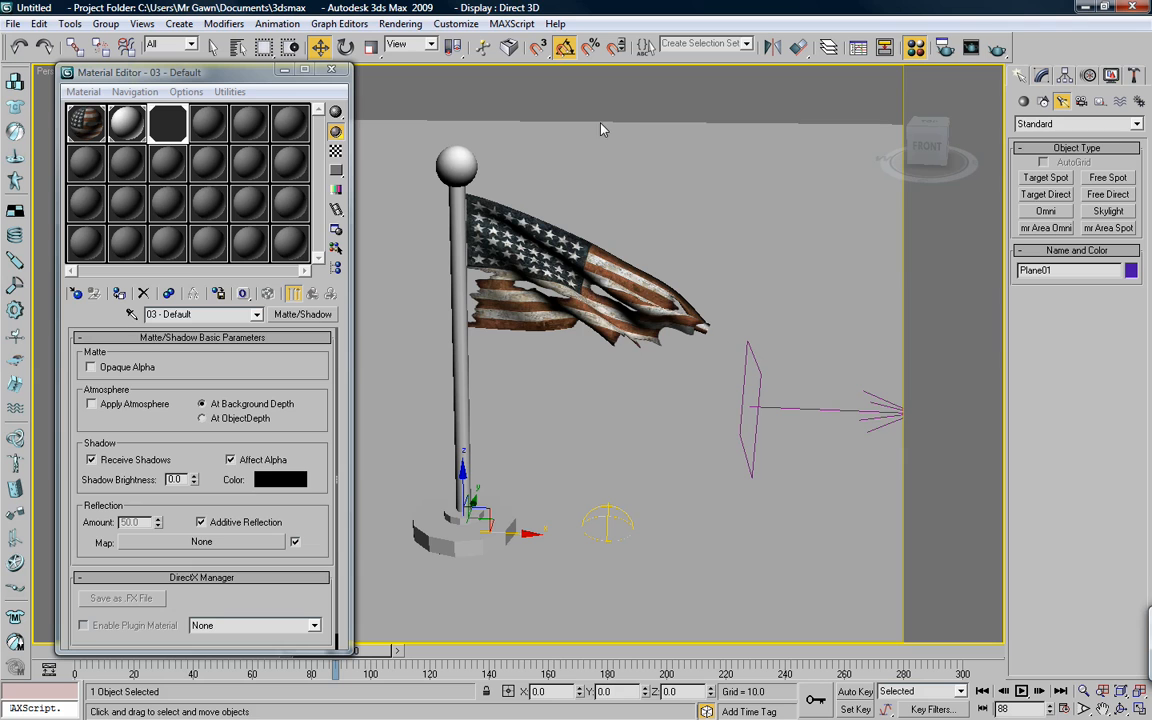
pyautogui.moveTo(636, 116)
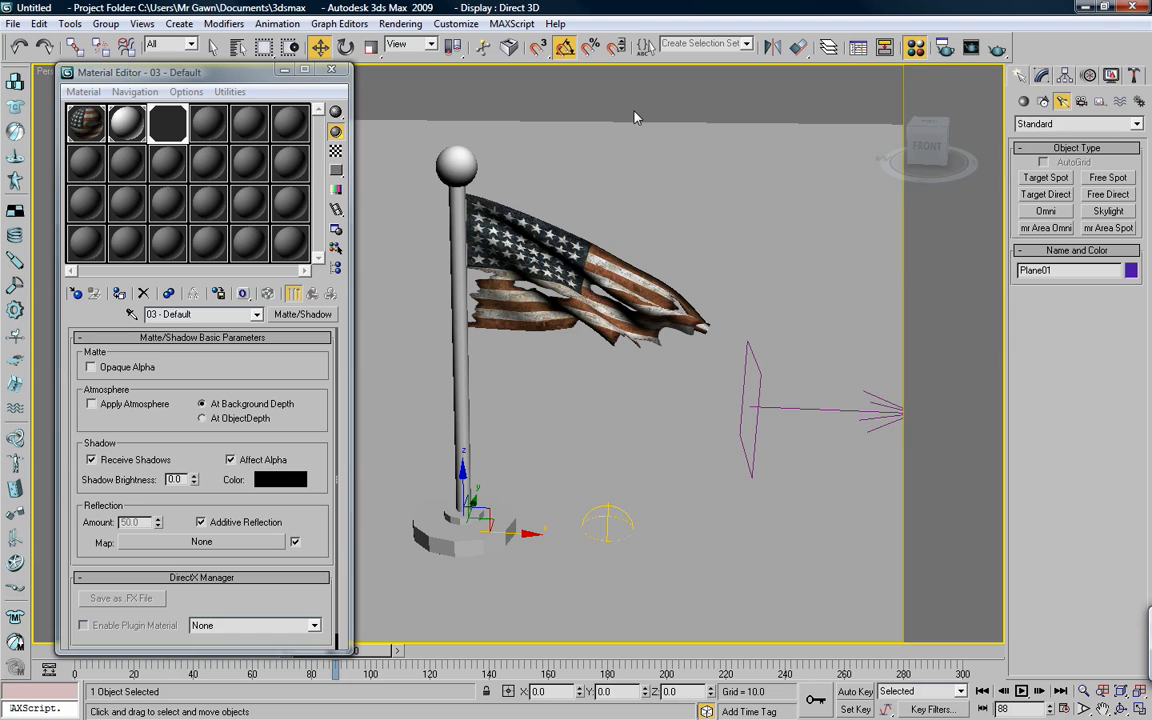
pyautogui.moveTo(996, 48)
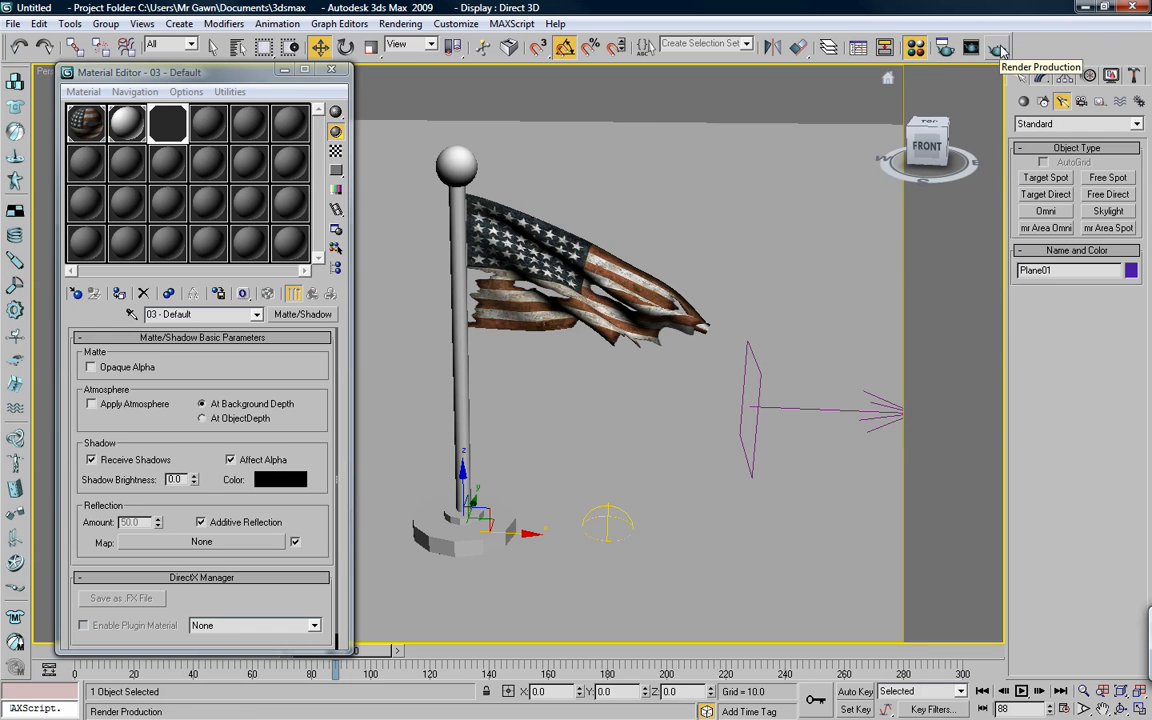
# - Render frame 88 with the shadow-catching ground, then close the preview and Material Editor
pyautogui.click(996, 48)
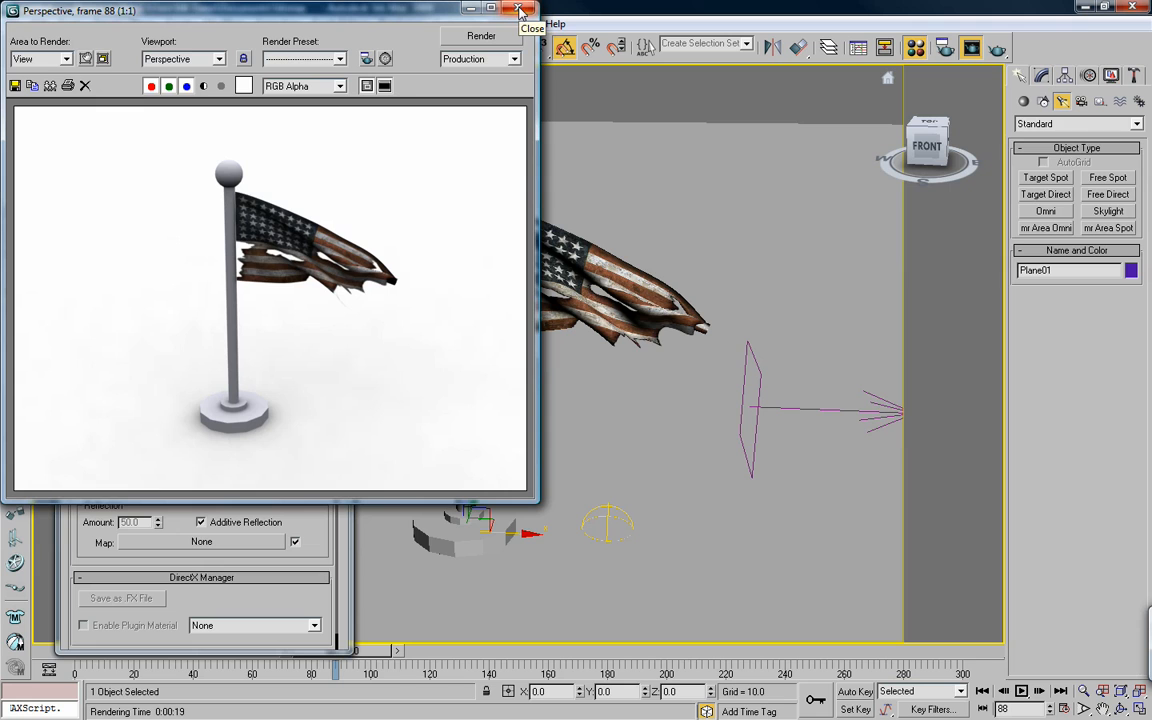
pyautogui.moveTo(312, 140)
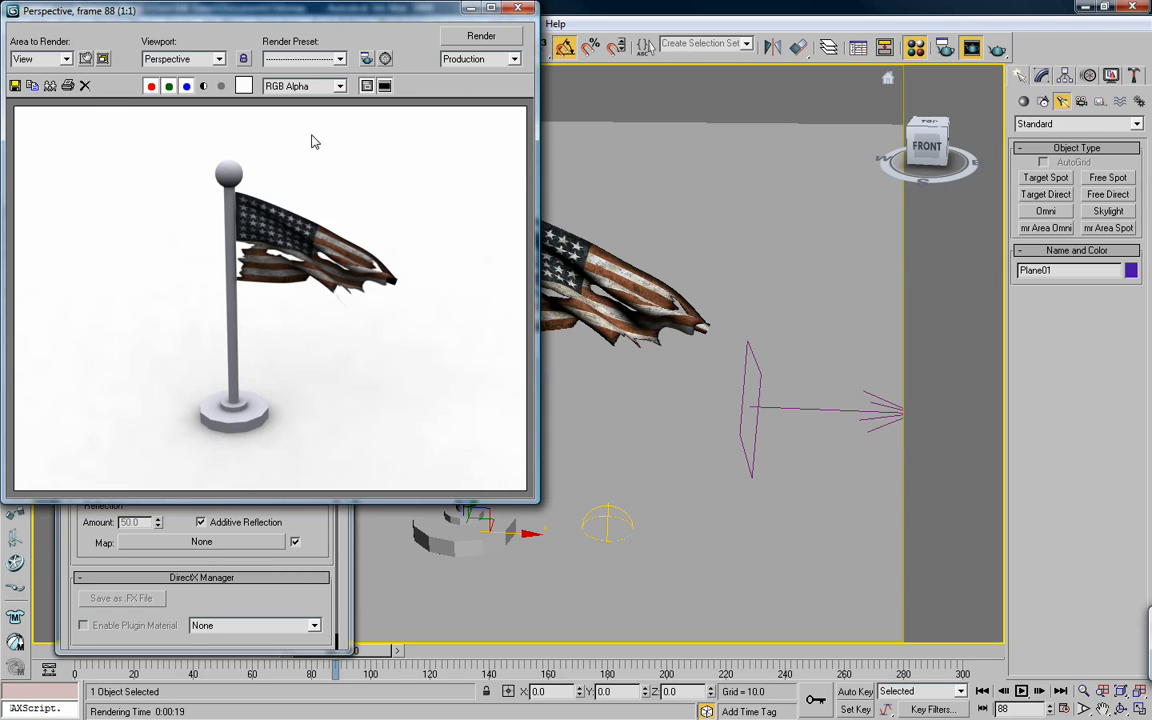
pyautogui.moveTo(268, 260)
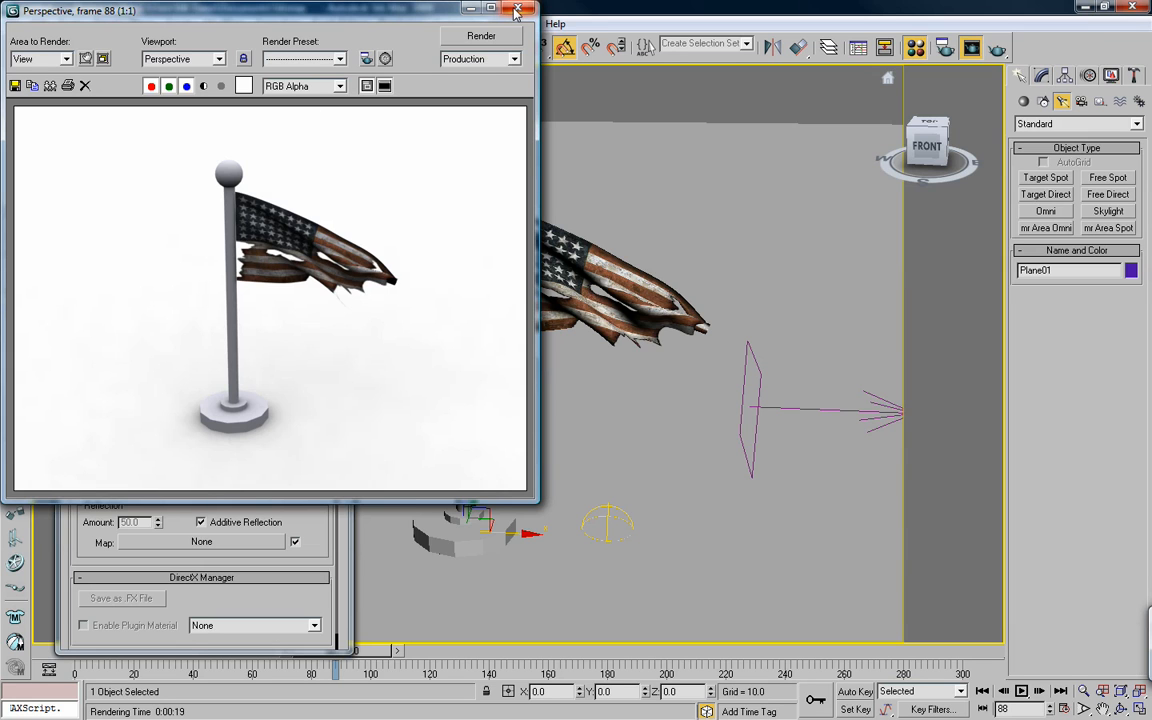
pyautogui.moveTo(518, 12)
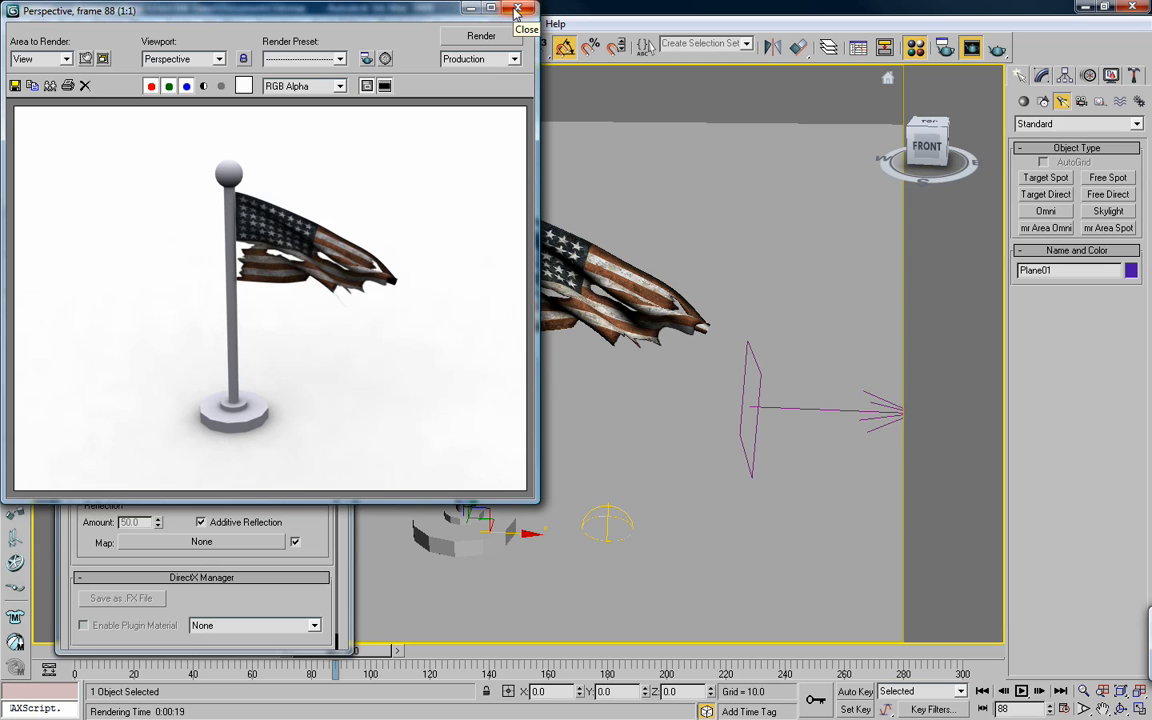
pyautogui.click(516, 12)
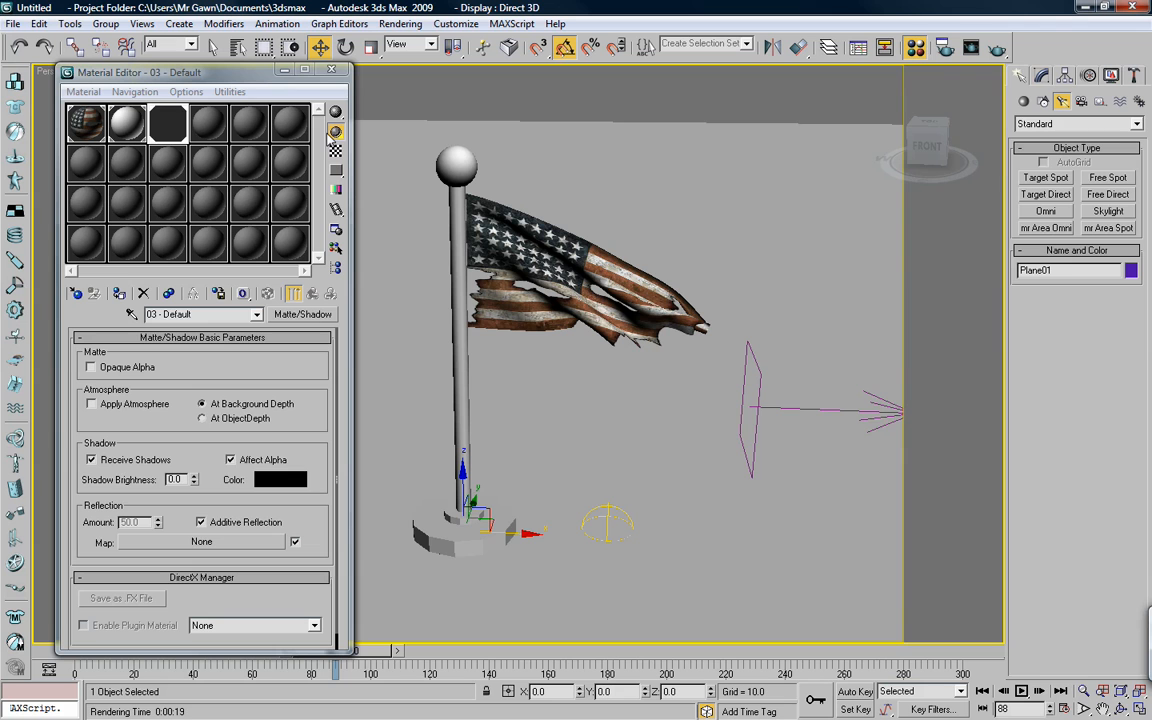
pyautogui.moveTo(332, 72)
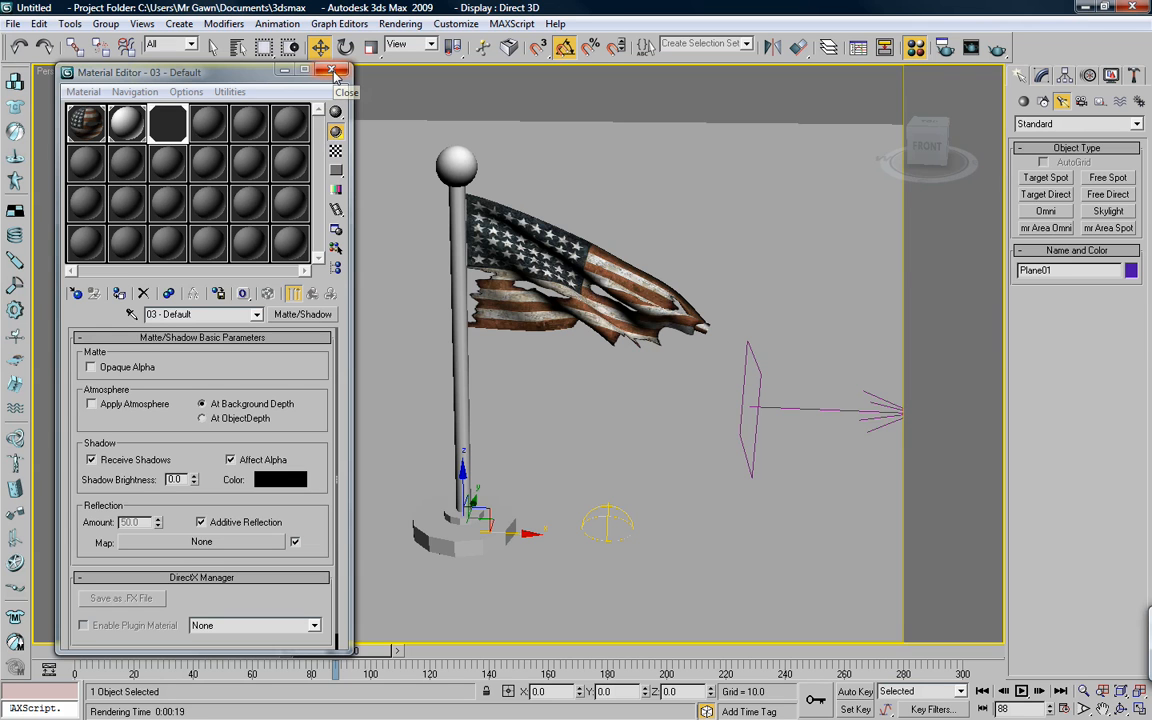
pyautogui.click(332, 72)
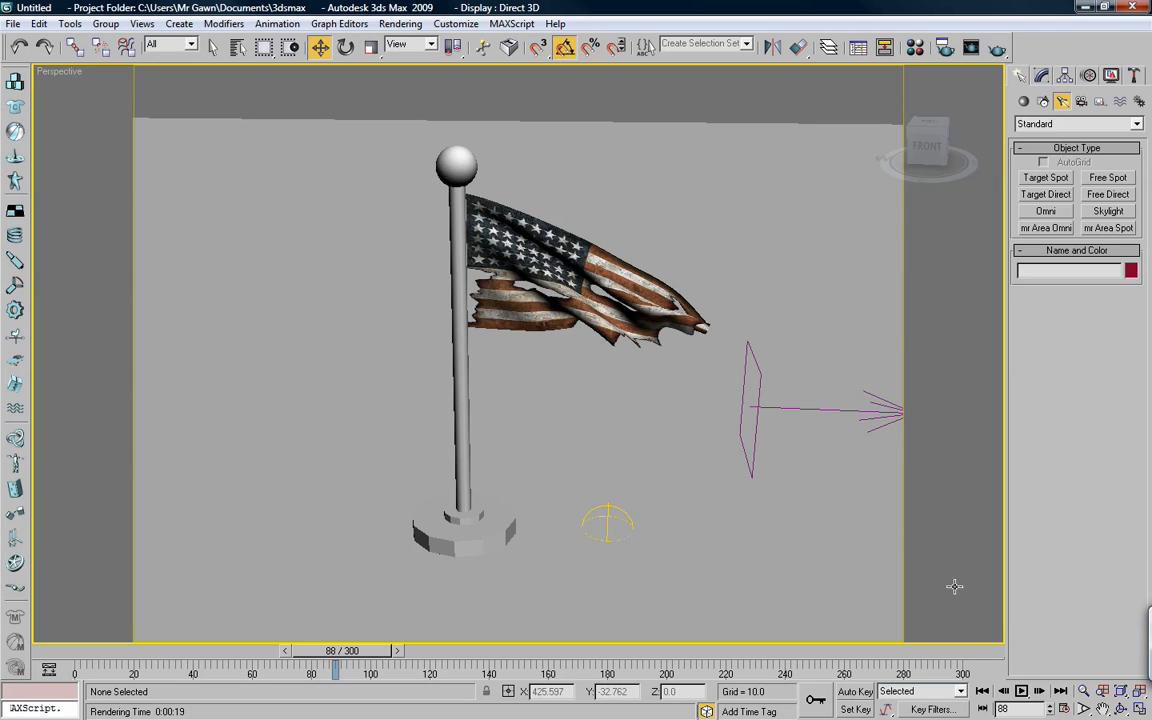
# - Return to the first frame and set up the four-viewport layout with the Camera01 view
pyautogui.click(982, 692)
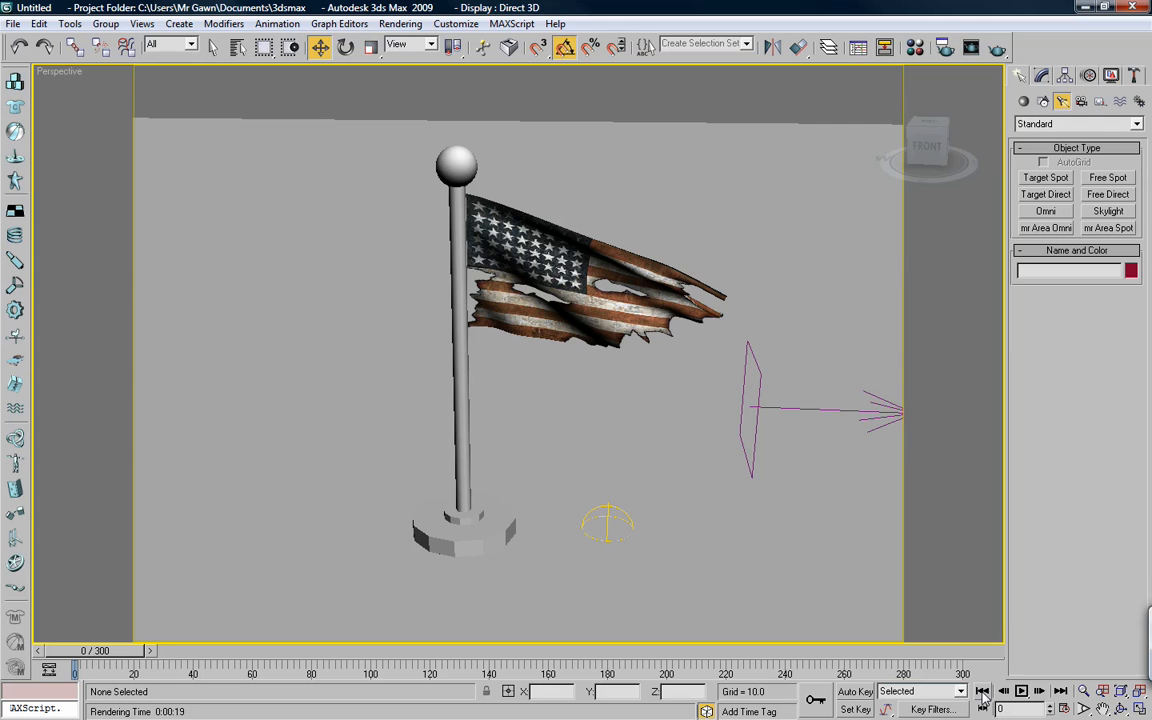
pyautogui.click(190, 44)
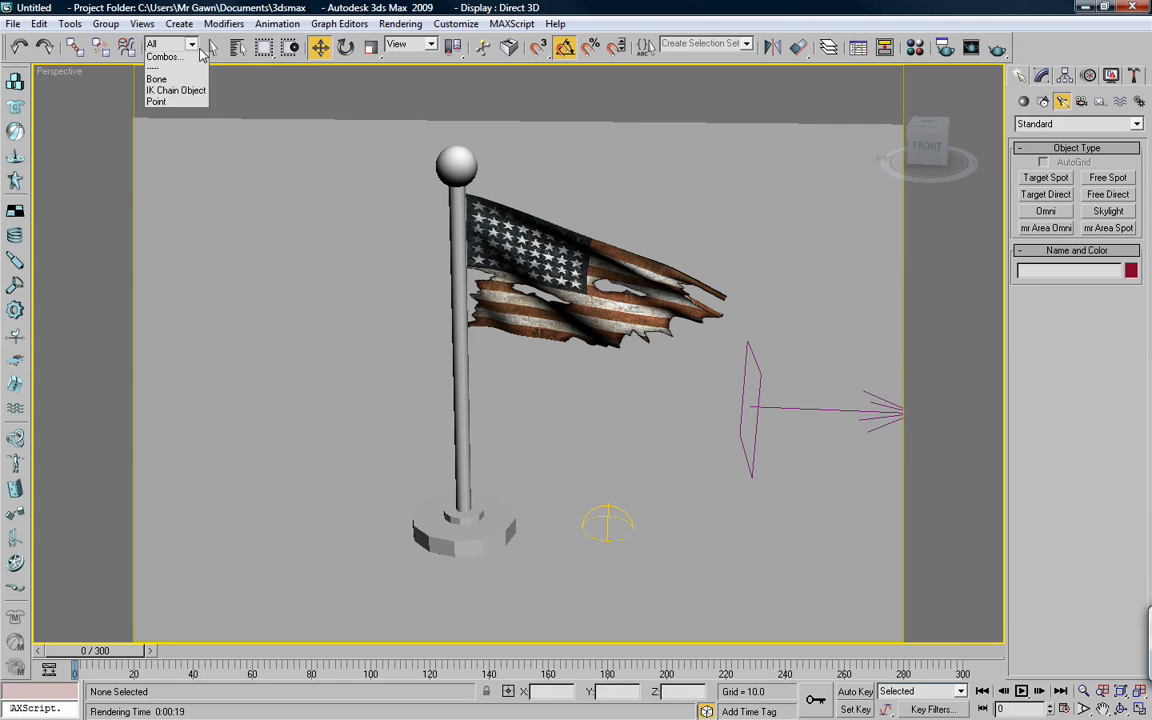
pyautogui.click(212, 48)
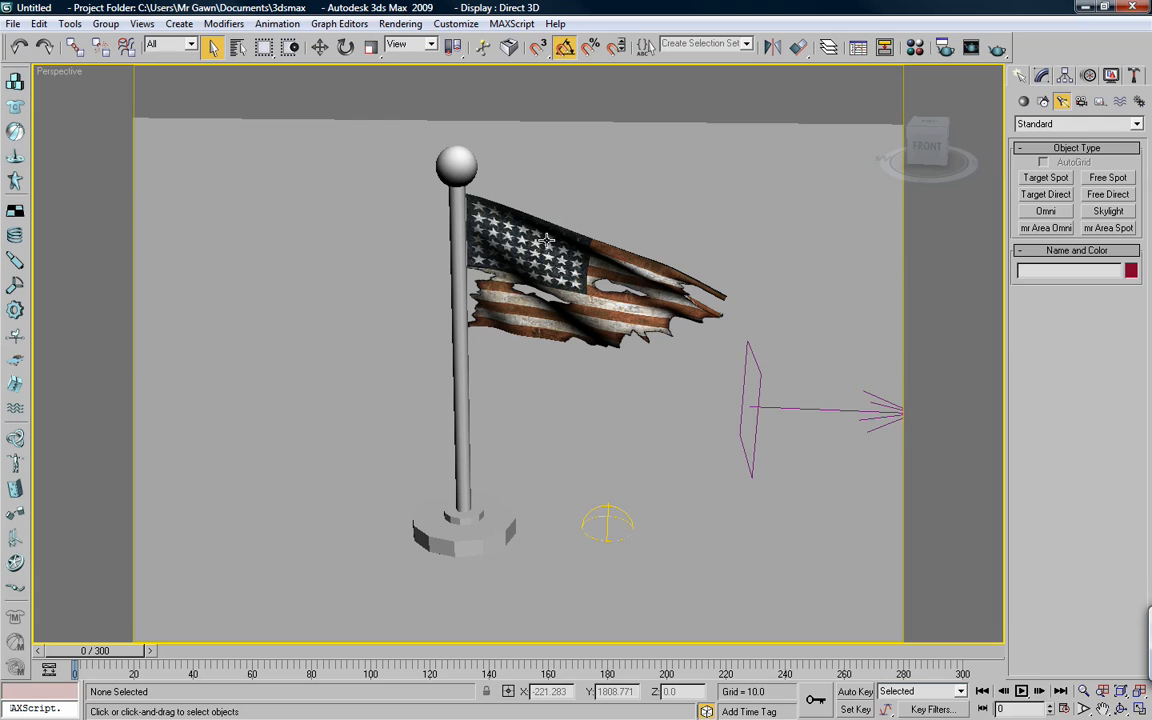
pyautogui.click(1020, 692)
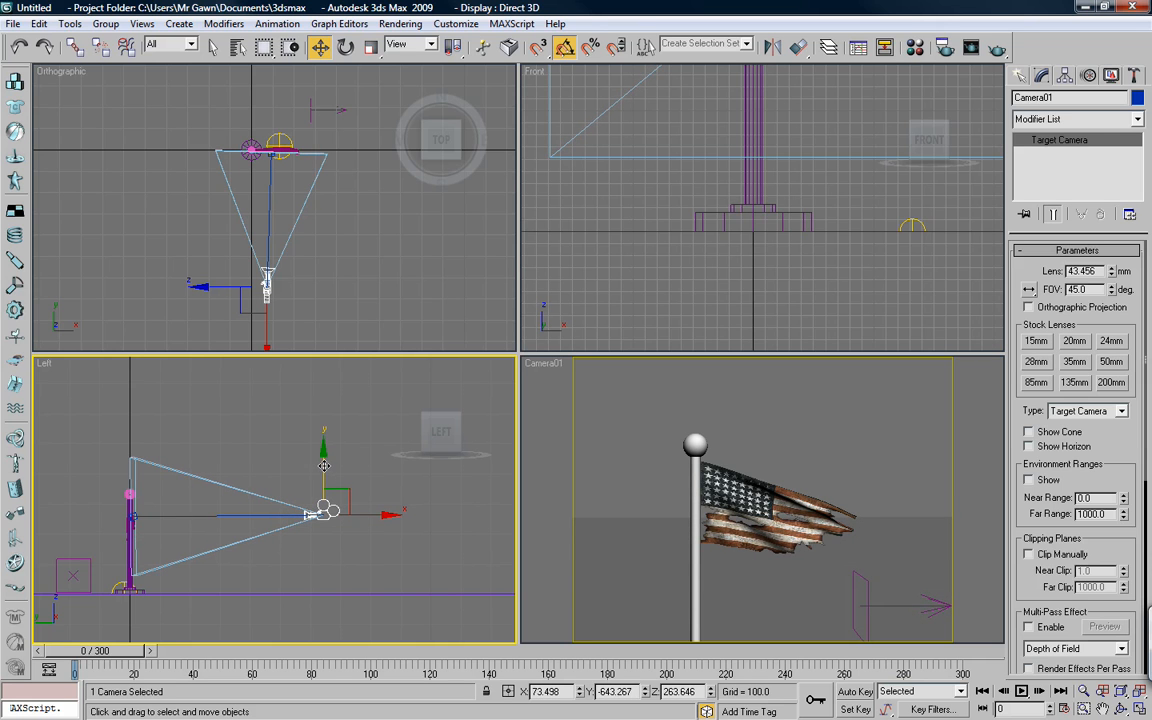
# - Move Camera01 and its target in the Left viewport to frame the flagpole, then enable Auto Key
pyautogui.click(212, 516)
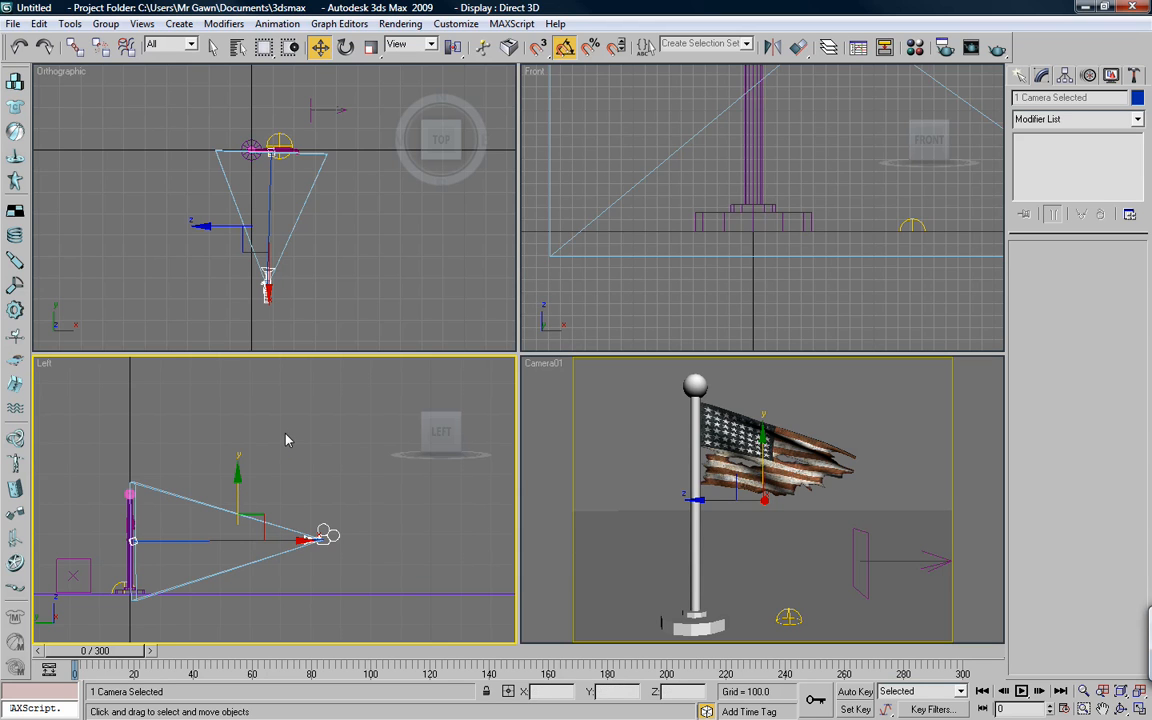
pyautogui.moveTo(184, 488)
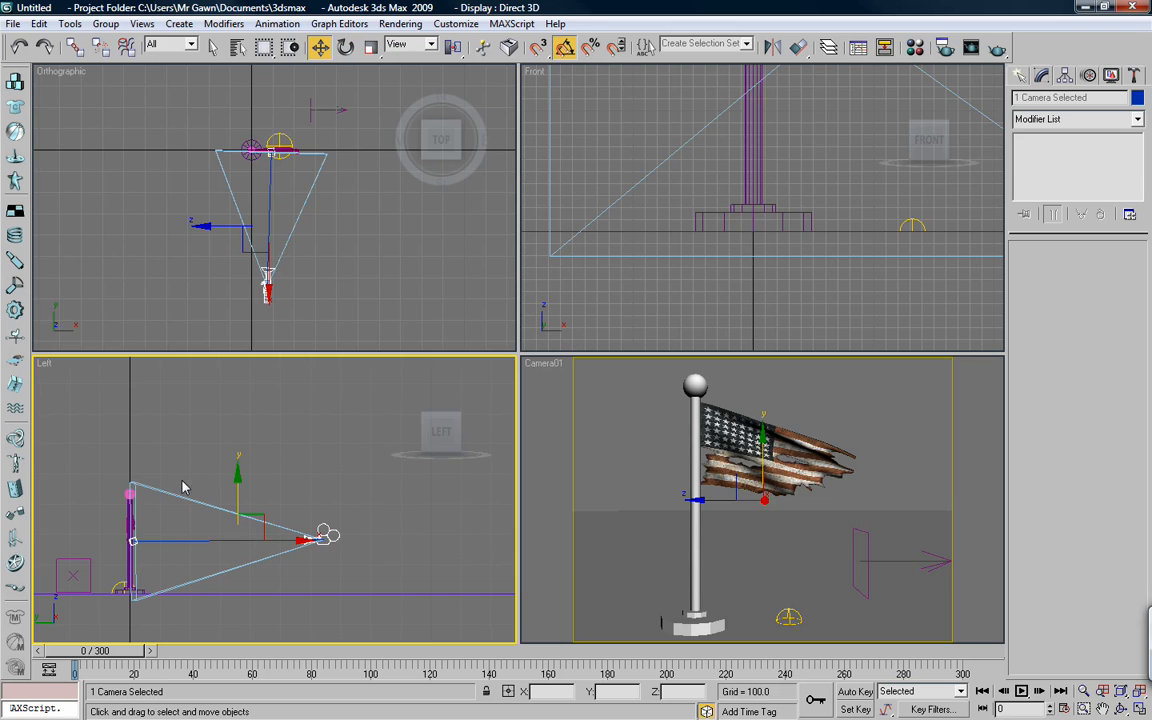
pyautogui.moveTo(314, 296)
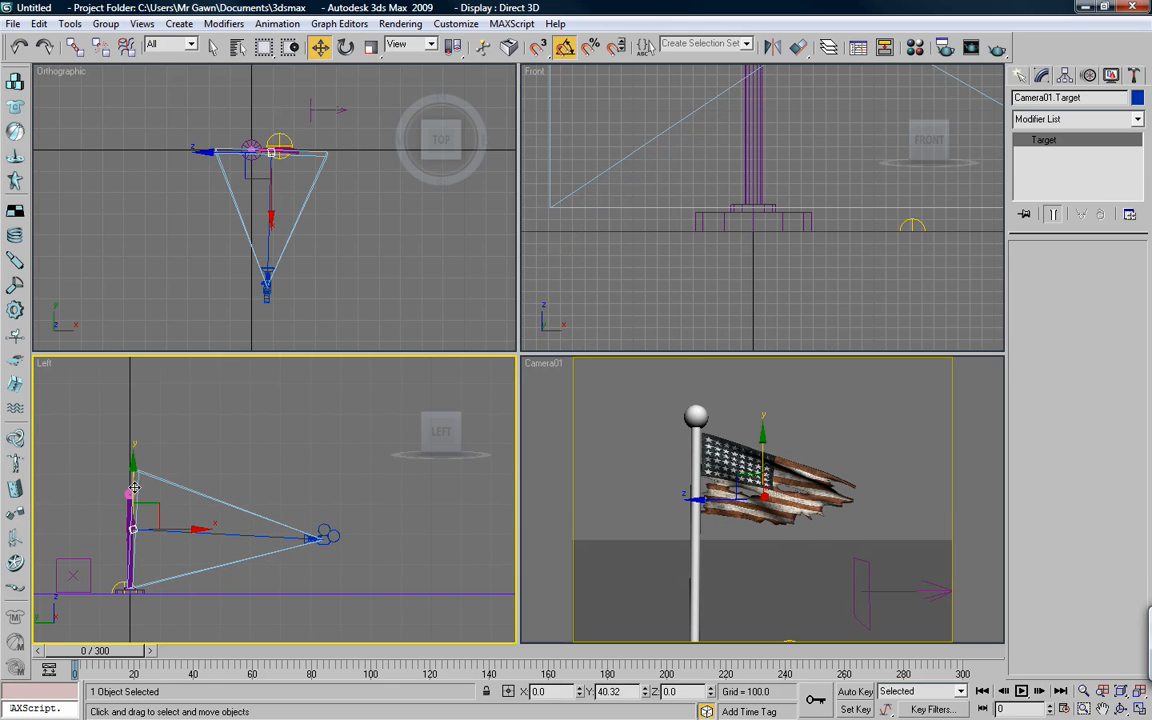
pyautogui.moveTo(132, 486); pyautogui.dragTo(128, 456)
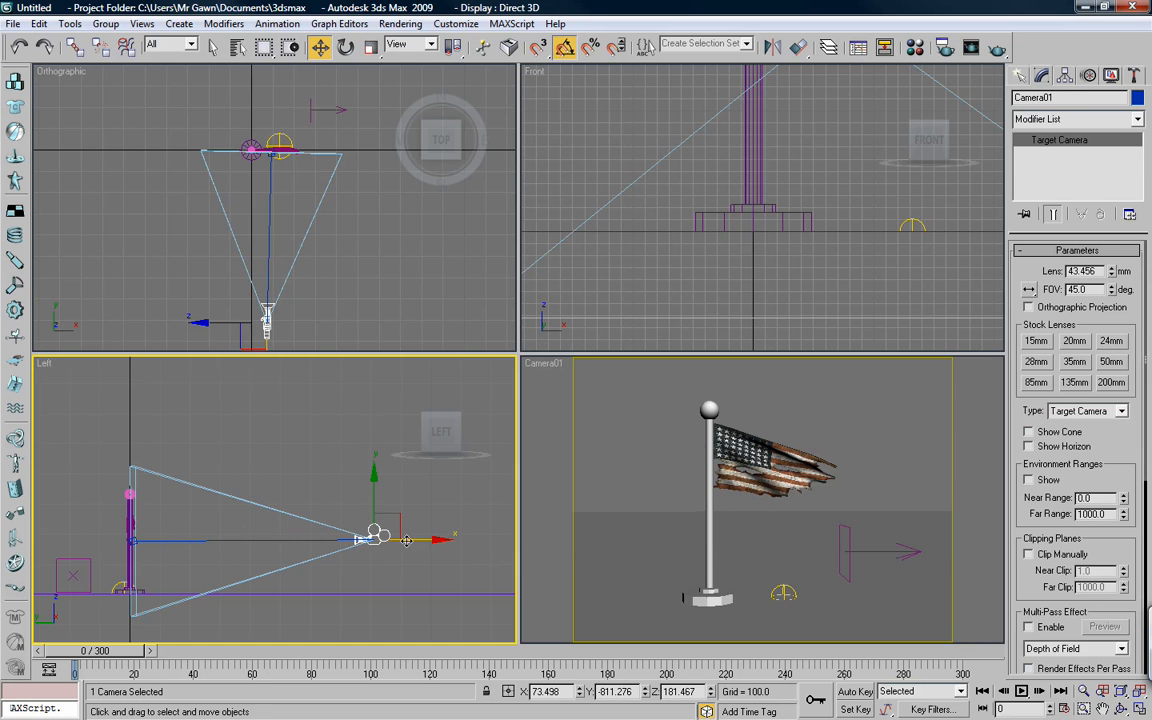
pyautogui.moveTo(410, 540); pyautogui.dragTo(360, 540)
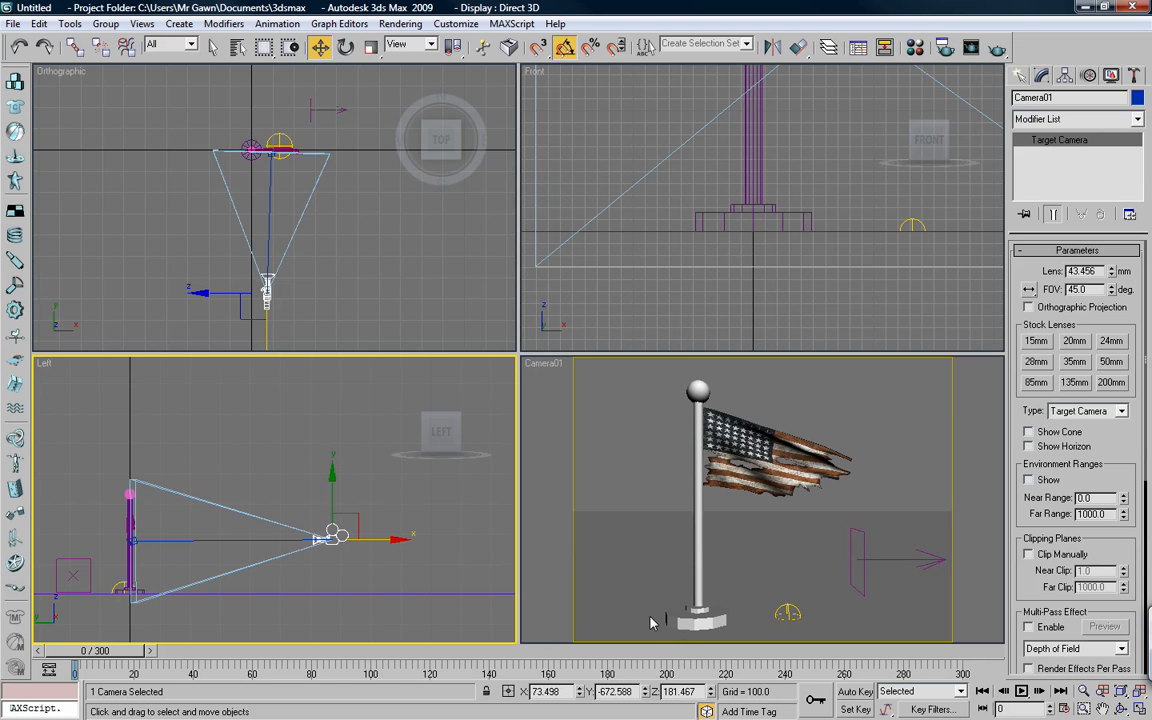
pyautogui.click(852, 692)
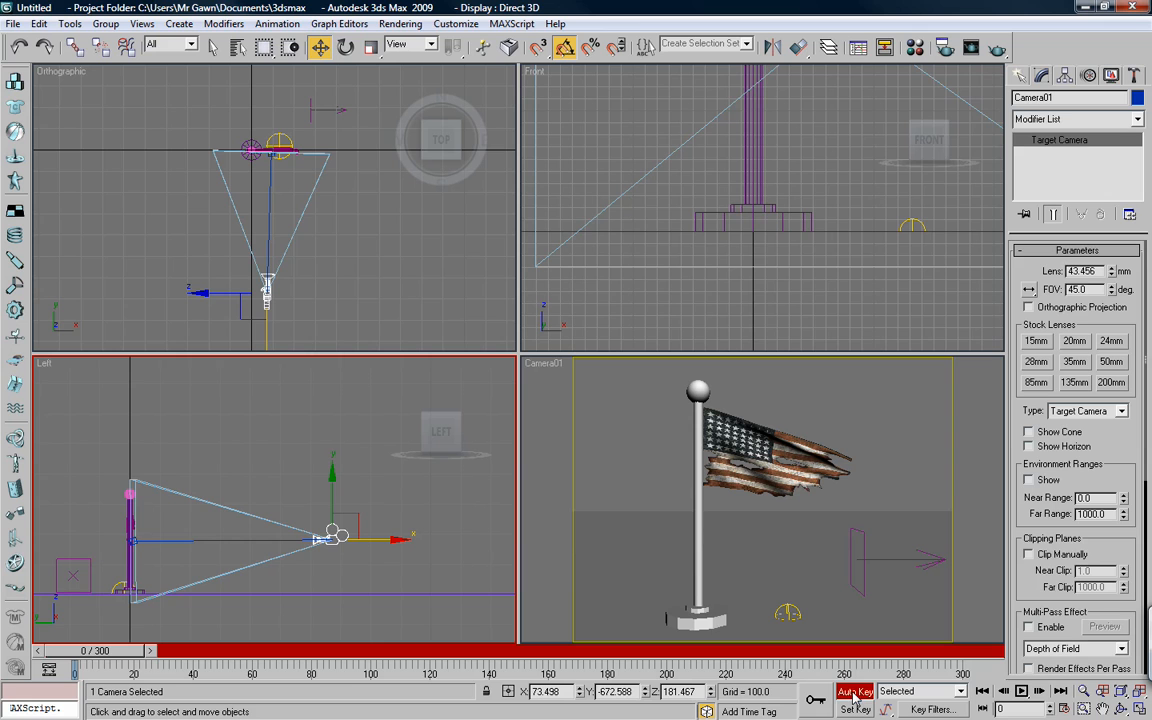
pyautogui.moveTo(1108, 292)
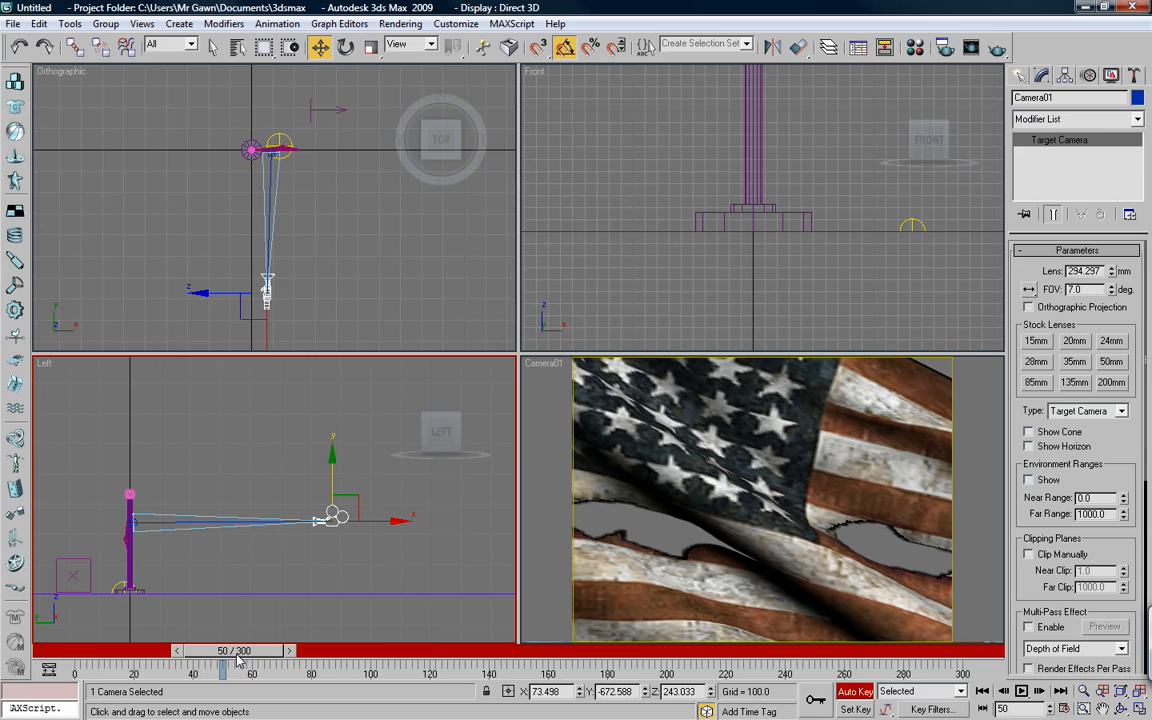
pyautogui.moveTo(344, 588)
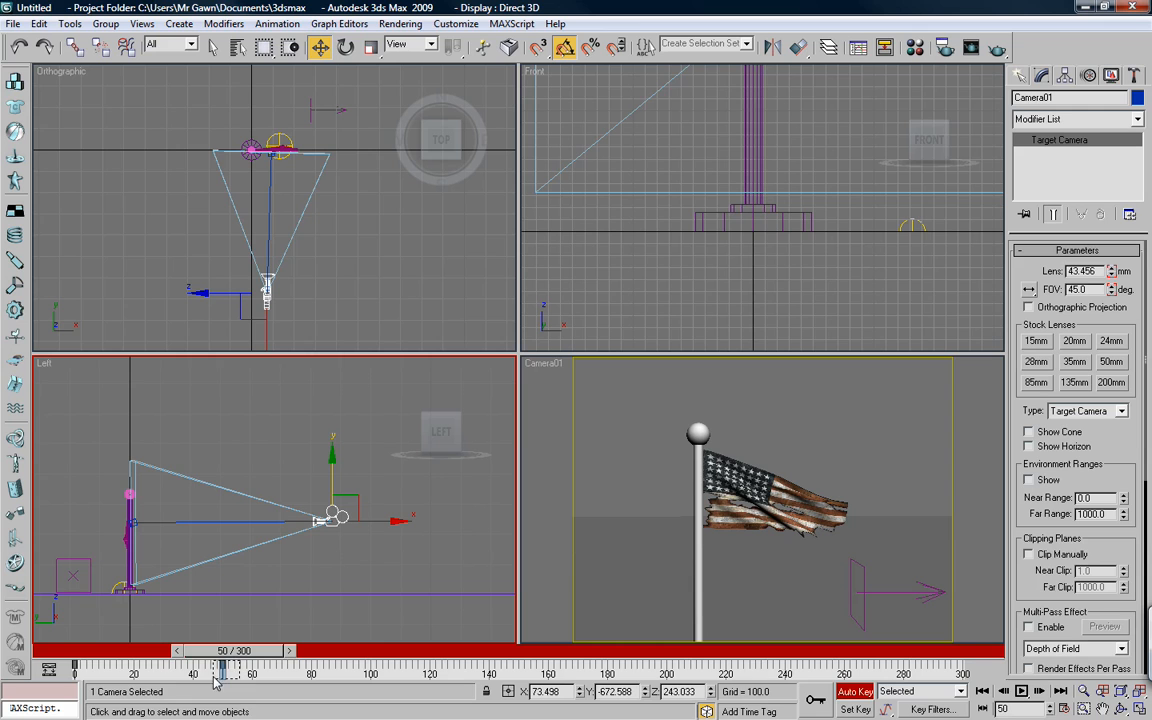
# - Key the camera lens zoomed in at frame 50 and restored wide at frame 100
pyautogui.moveTo(220, 672); pyautogui.dragTo(248, 672)
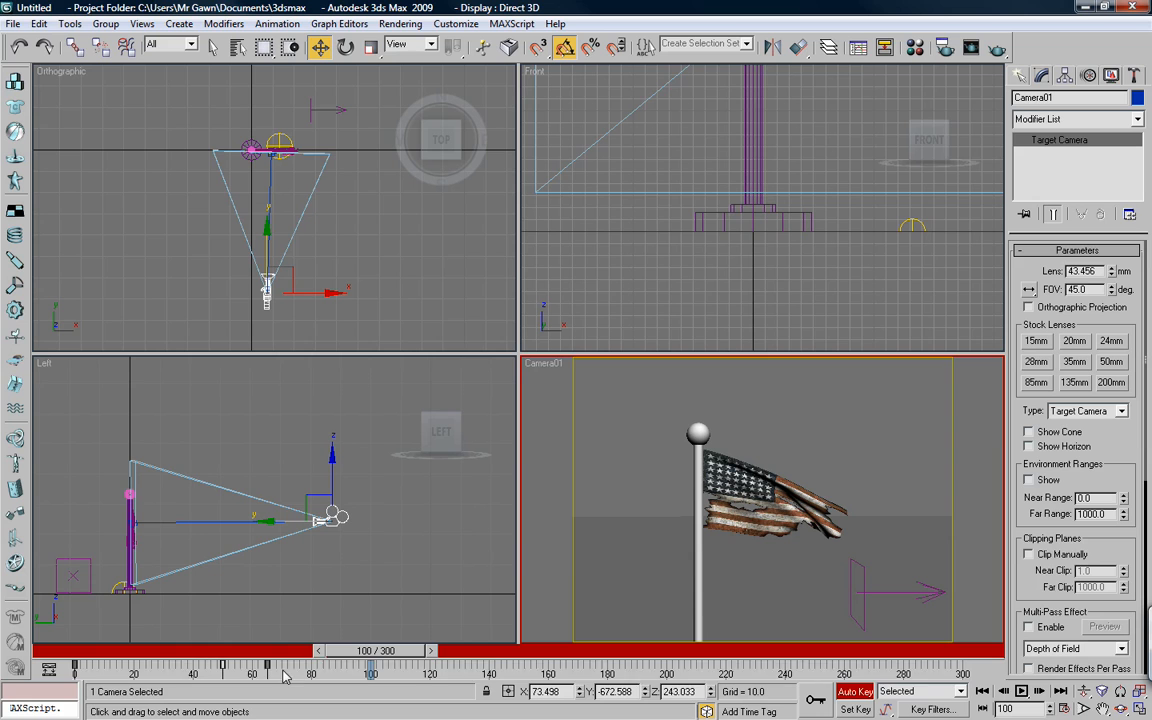
# - Rewind the time slider and play the camera animation, then scrub later frames to check the pull-back
pyautogui.moveTo(264, 672); pyautogui.dragTo(356, 672)
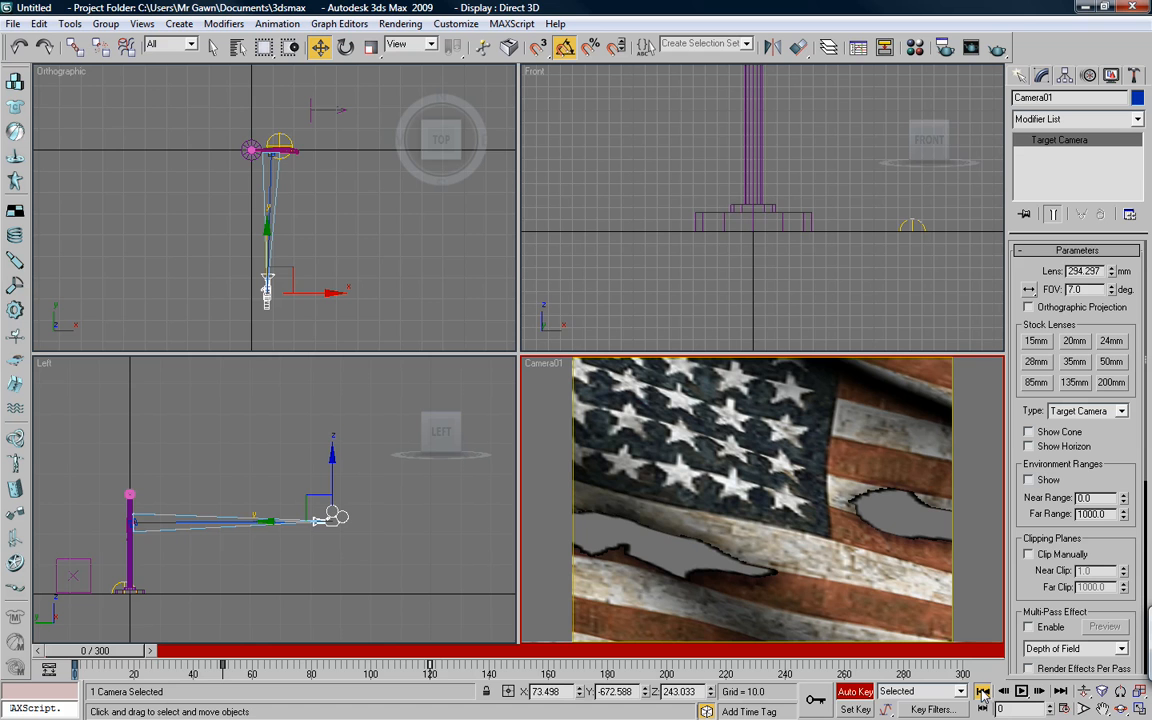
pyautogui.click(1020, 692)
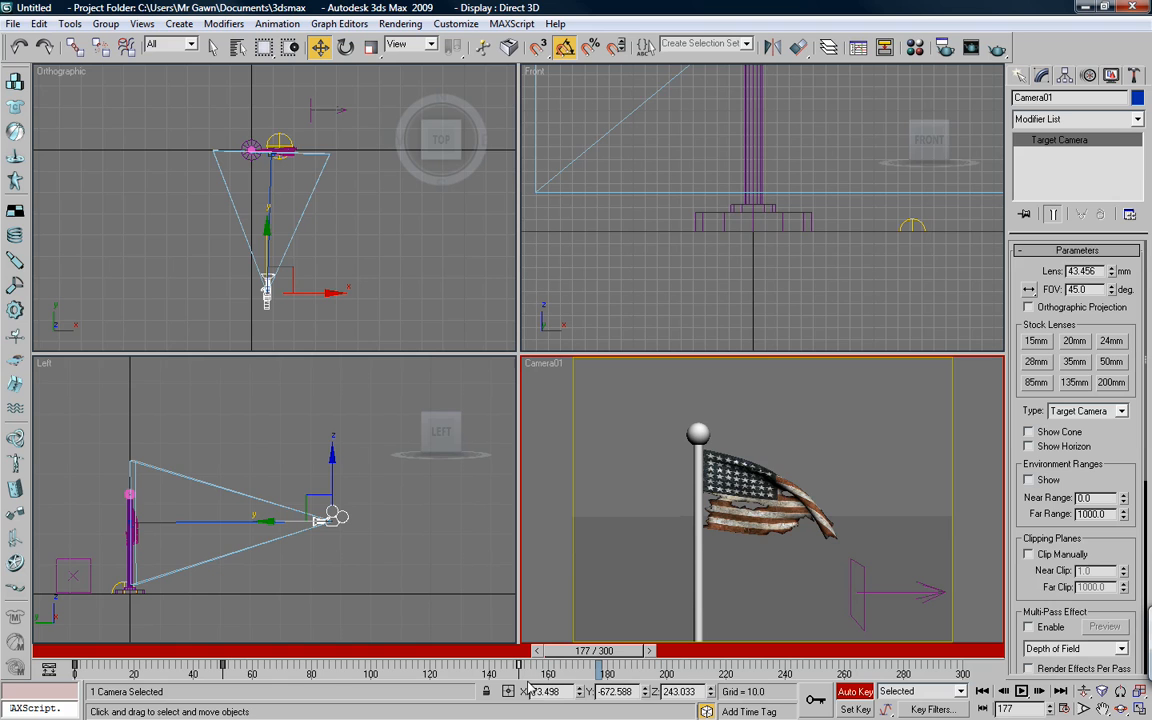
pyautogui.moveTo(600, 652); pyautogui.dragTo(544, 652)
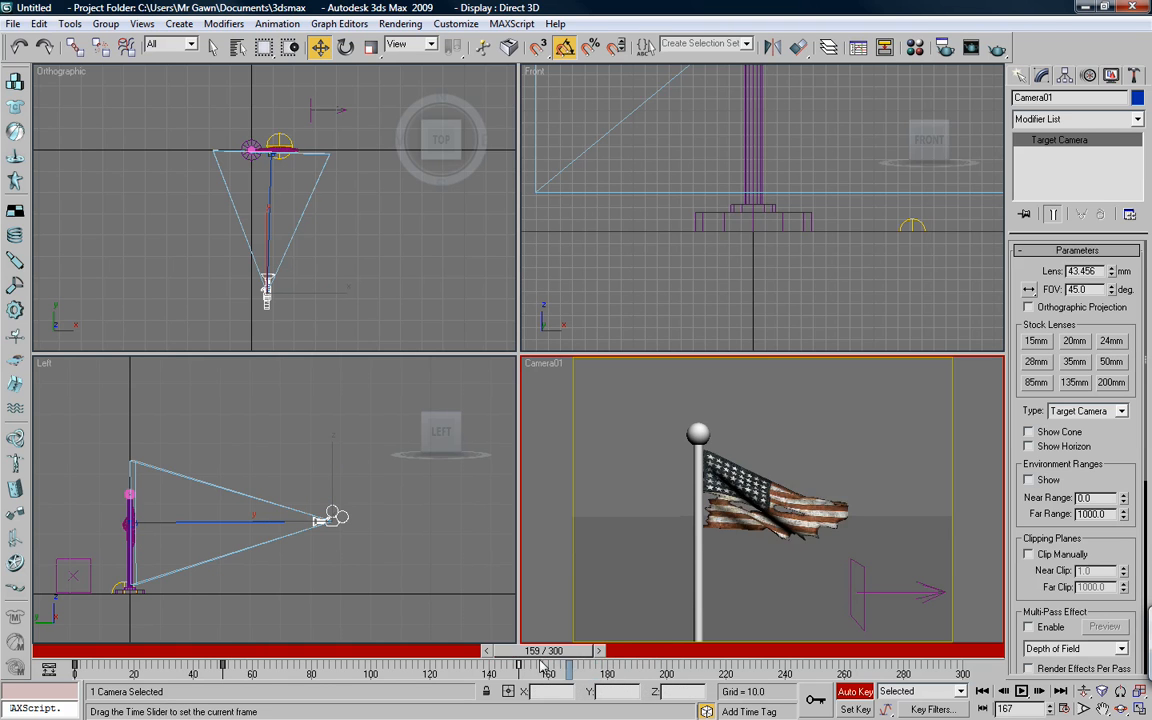
pyautogui.moveTo(544, 664); pyautogui.dragTo(518, 664)
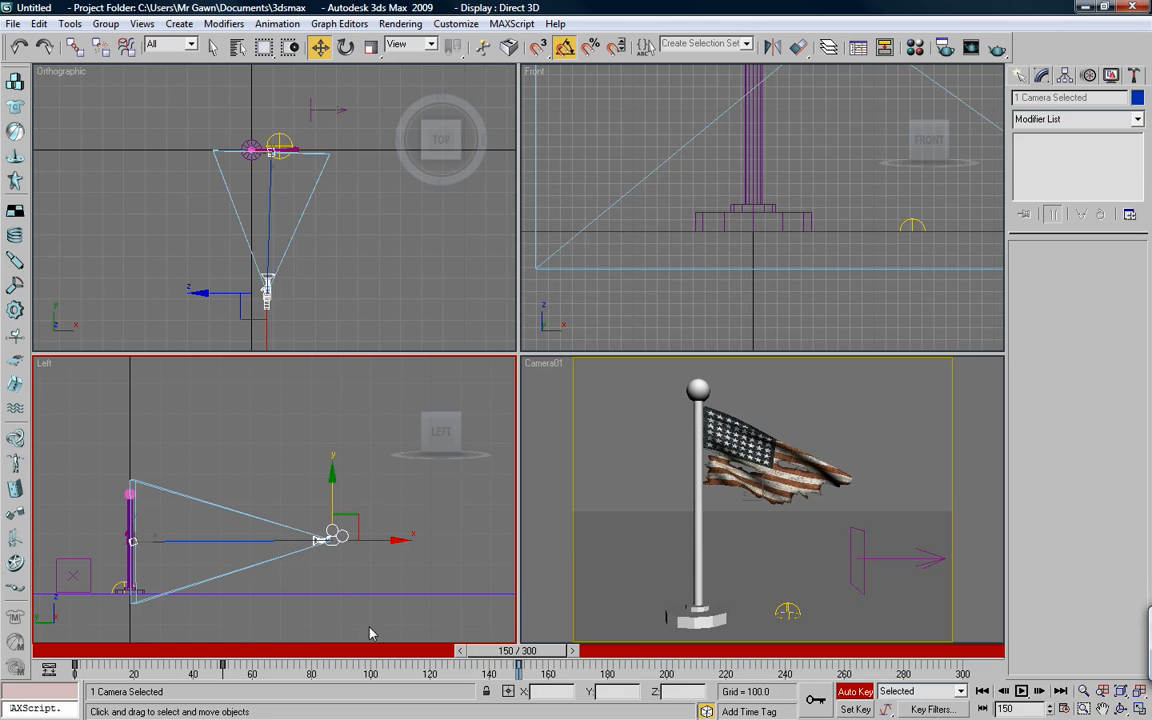
# - Scrub back to the start and play the full zoom-in and pull-back, then stop keying
pyautogui.moveTo(518, 652); pyautogui.dragTo(220, 652)
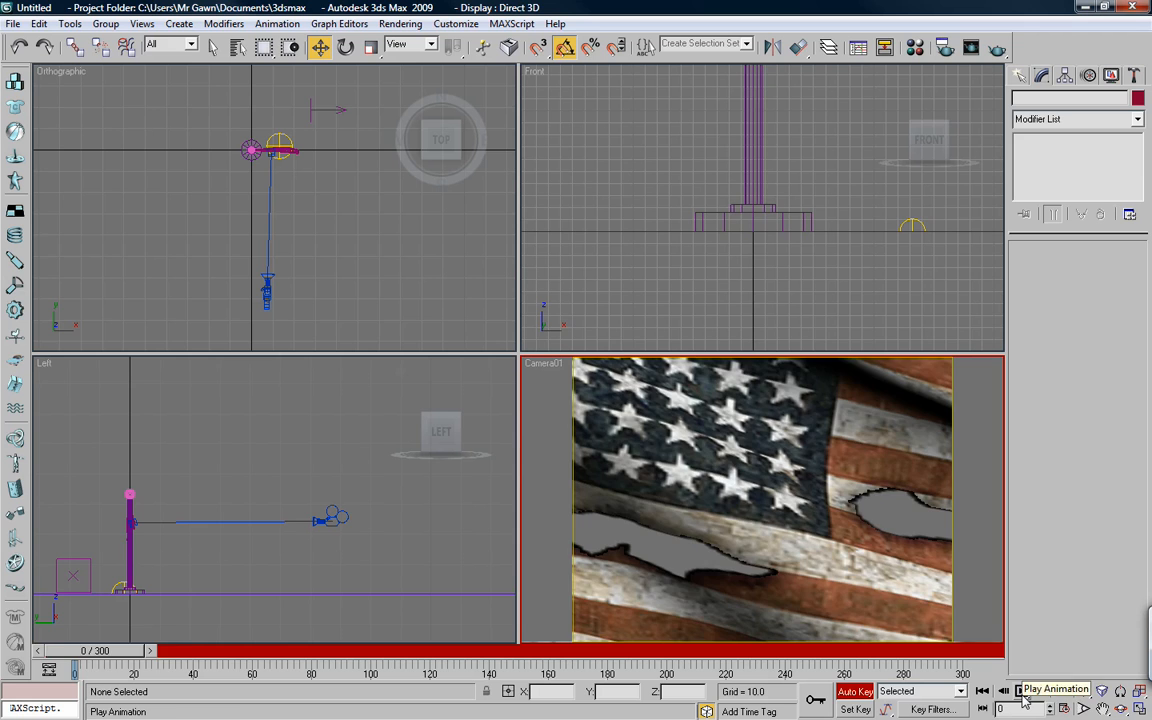
pyautogui.click(1020, 692)
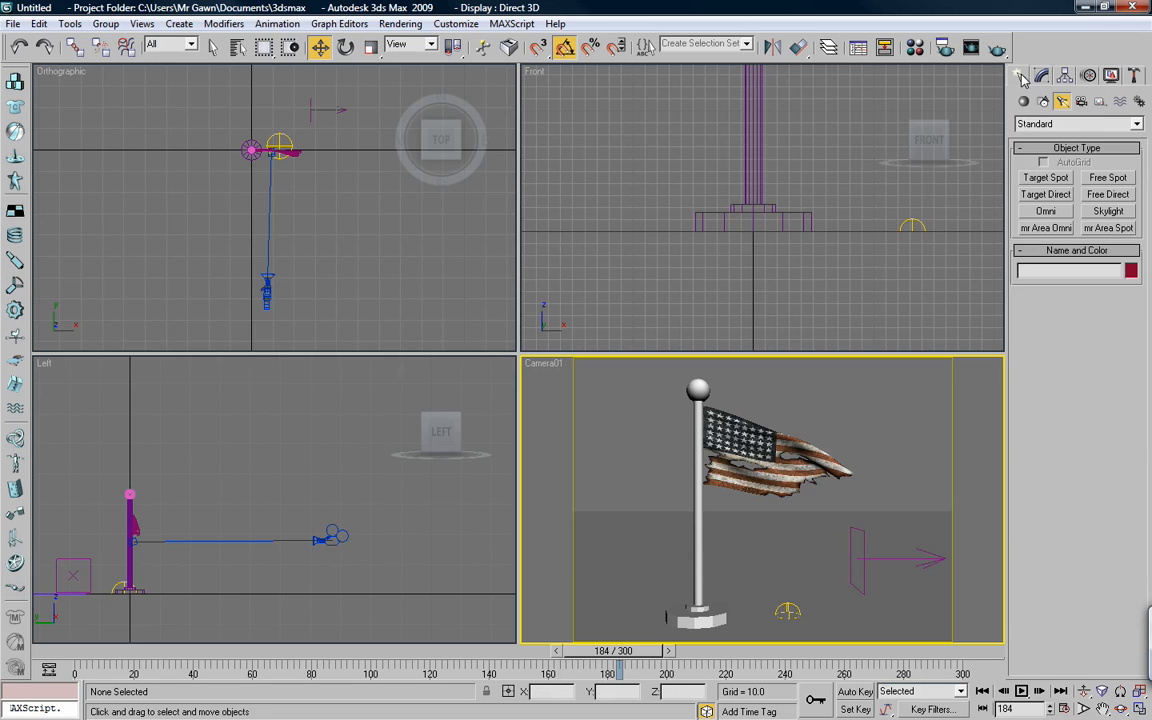
# - Create Point01 helper with Box display and Size 500, positioned around the flagpole
pyautogui.click(1098, 100)
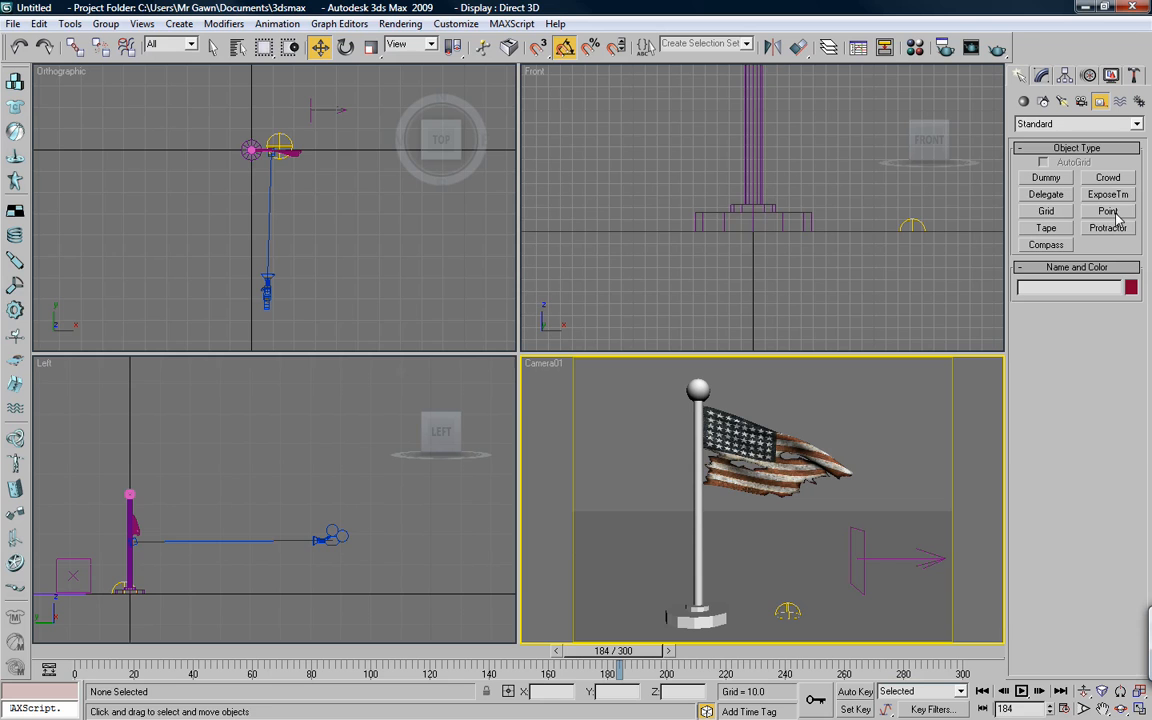
pyautogui.click(1108, 212)
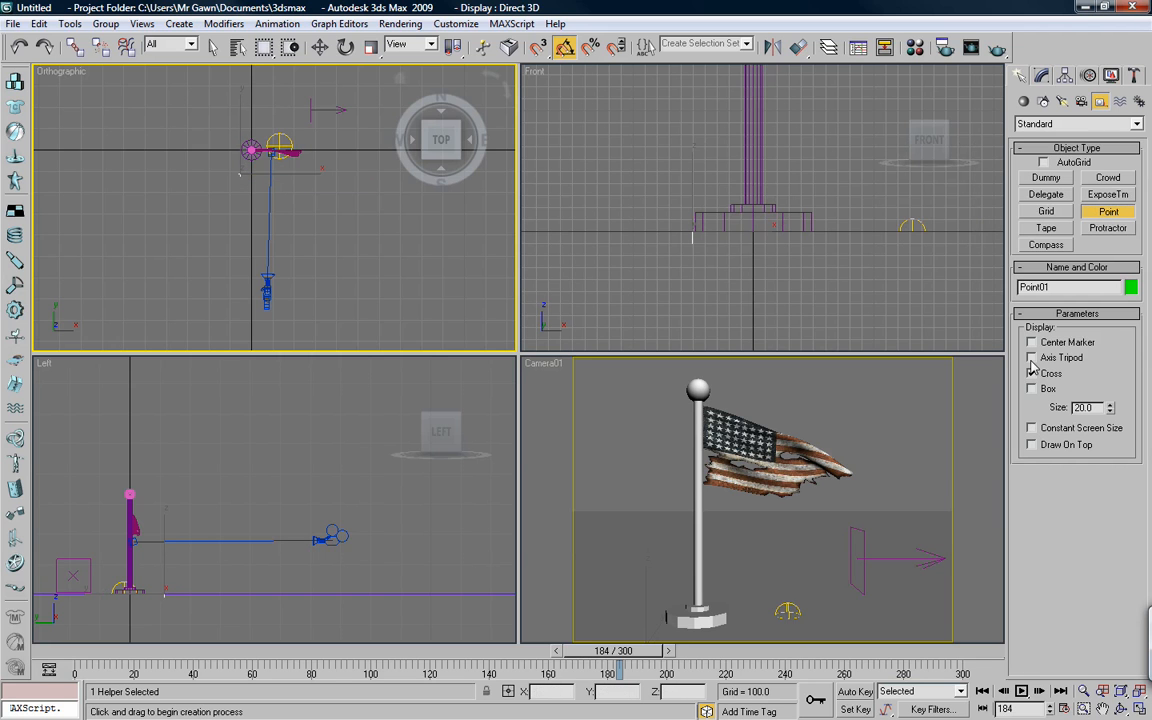
pyautogui.click(1032, 388)
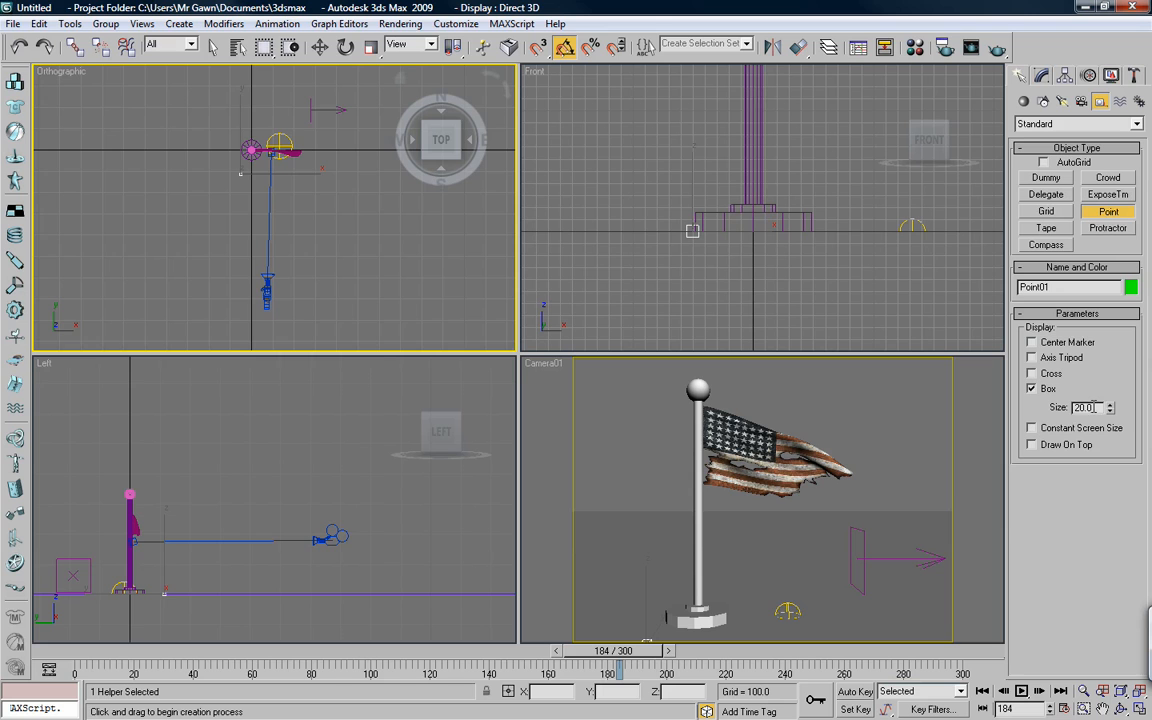
pyautogui.write('500.0')
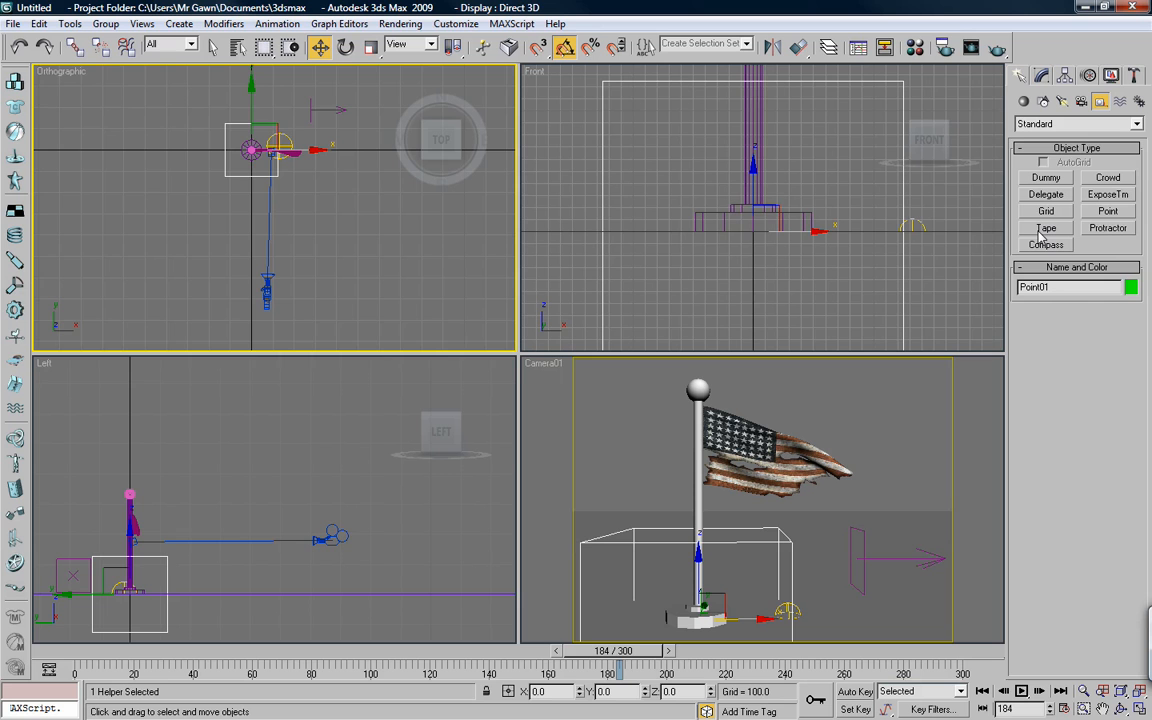
pyautogui.moveTo(250, 150); pyautogui.dragTo(236, 206)
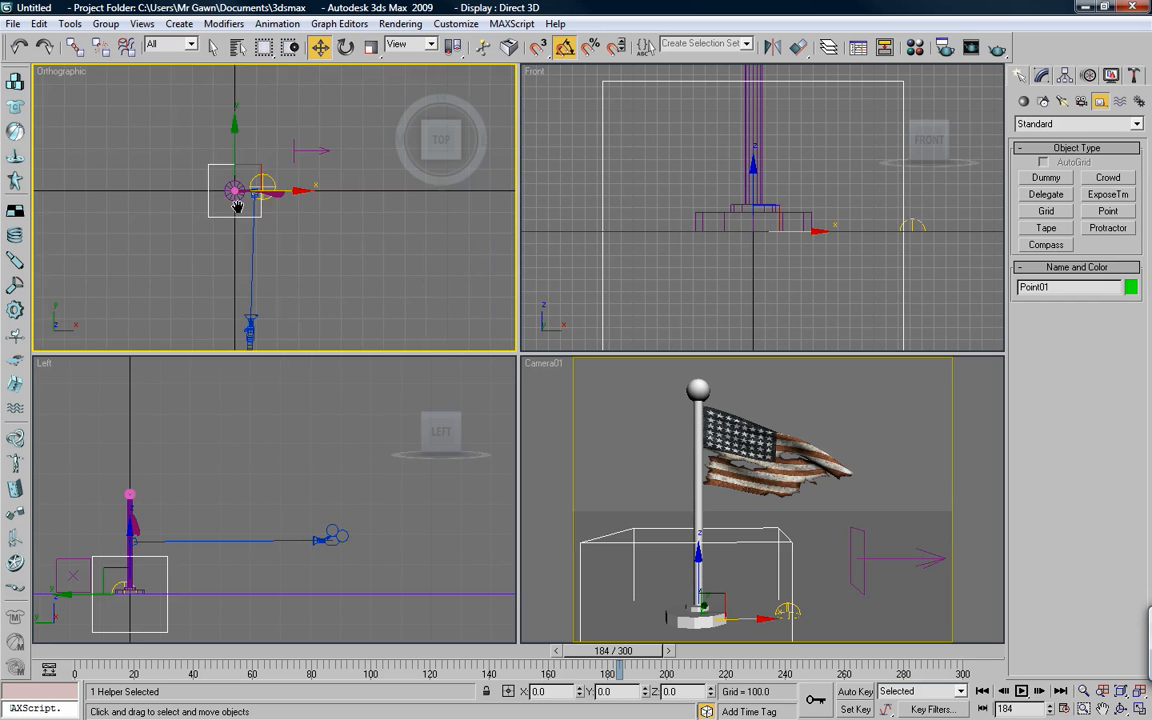